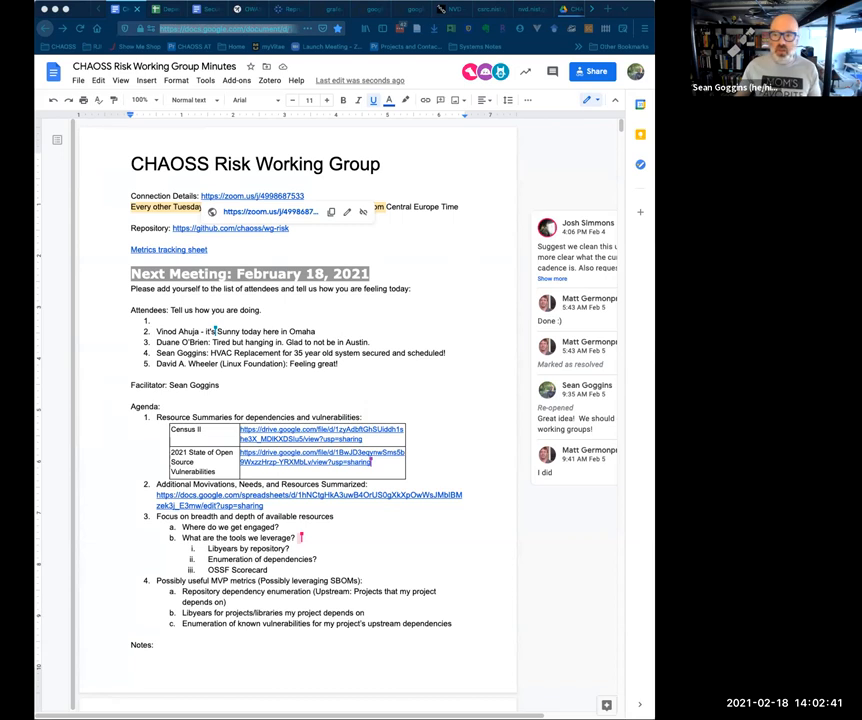
pyautogui.moveTo(233, 248)
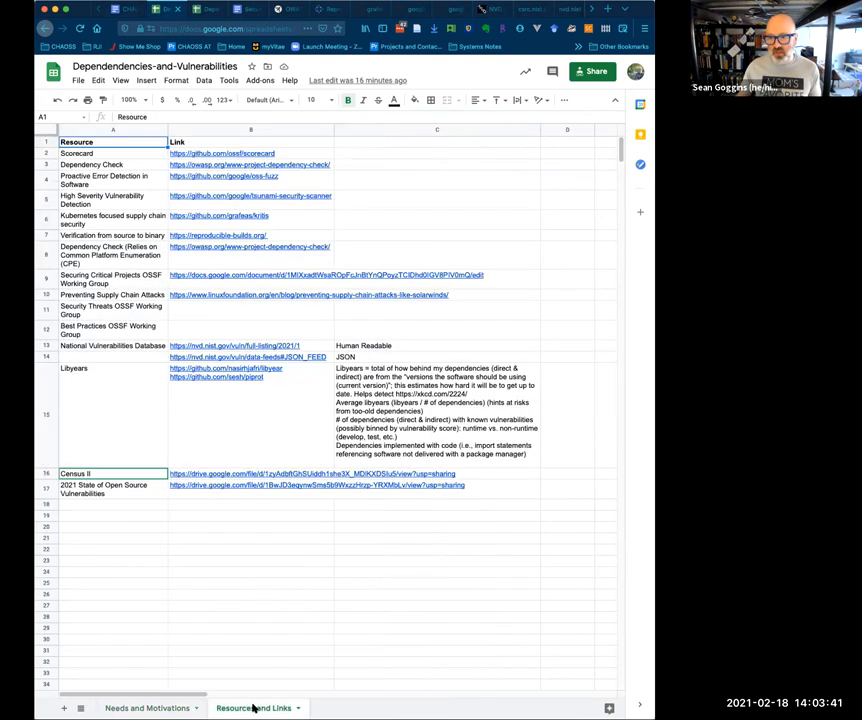
# Review the Needs and Motivations questions on security, ecosystems, availability and licensing
pyautogui.click(147, 708)
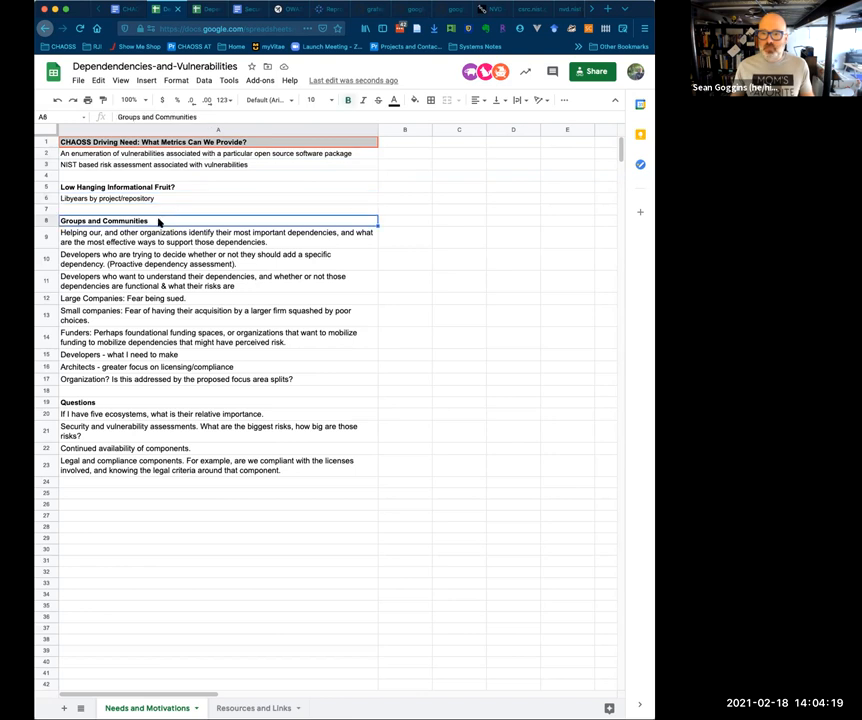
pyautogui.click(218, 237)
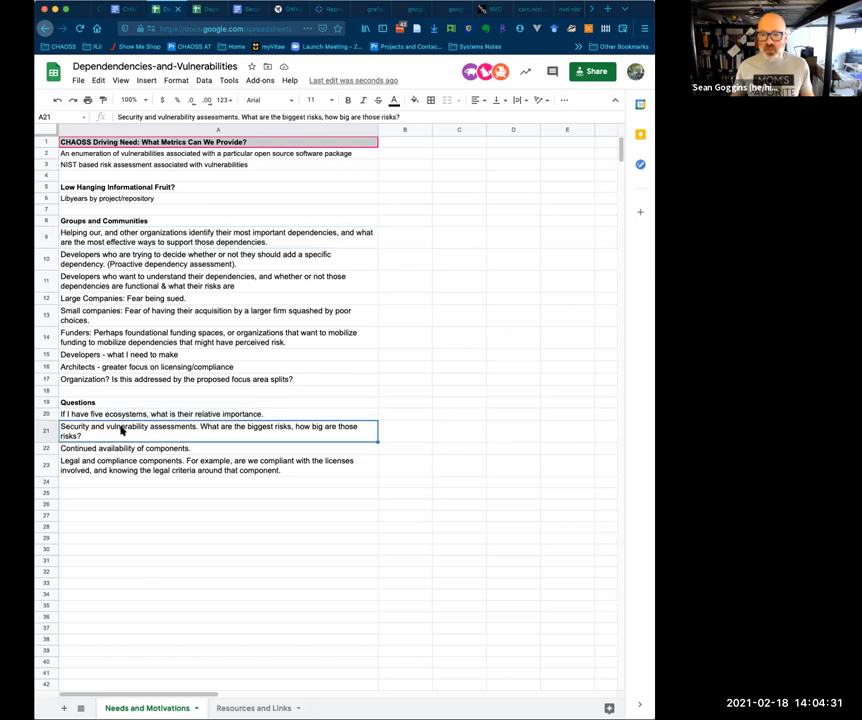
pyautogui.click(160, 414)
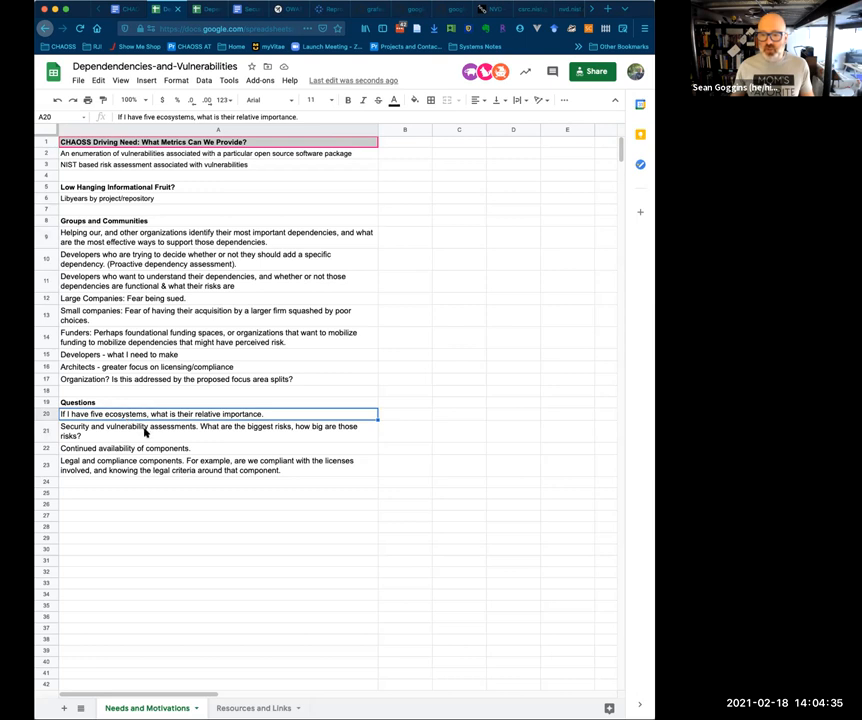
pyautogui.click(160, 431)
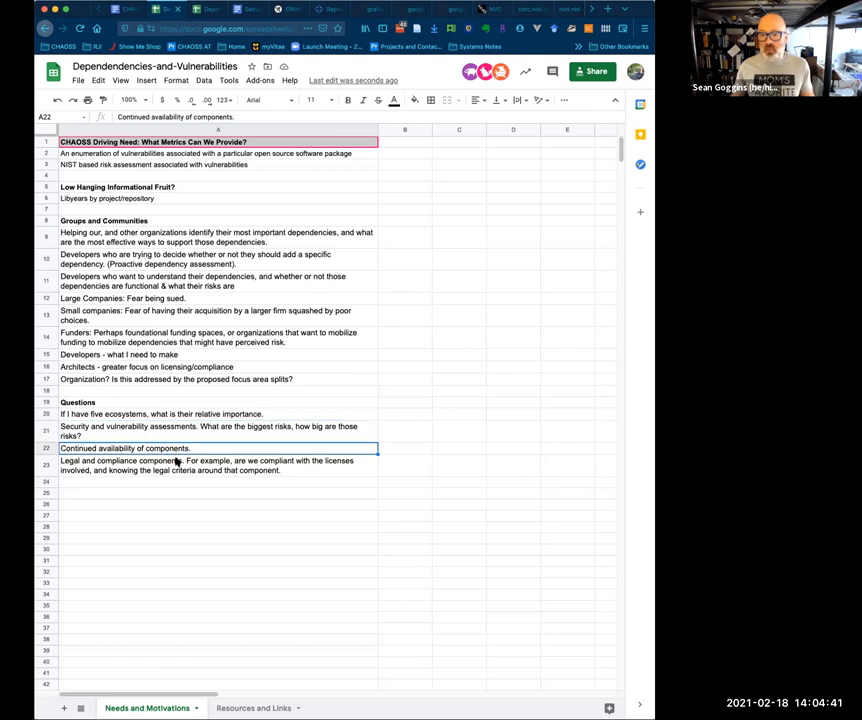
pyautogui.click(218, 465)
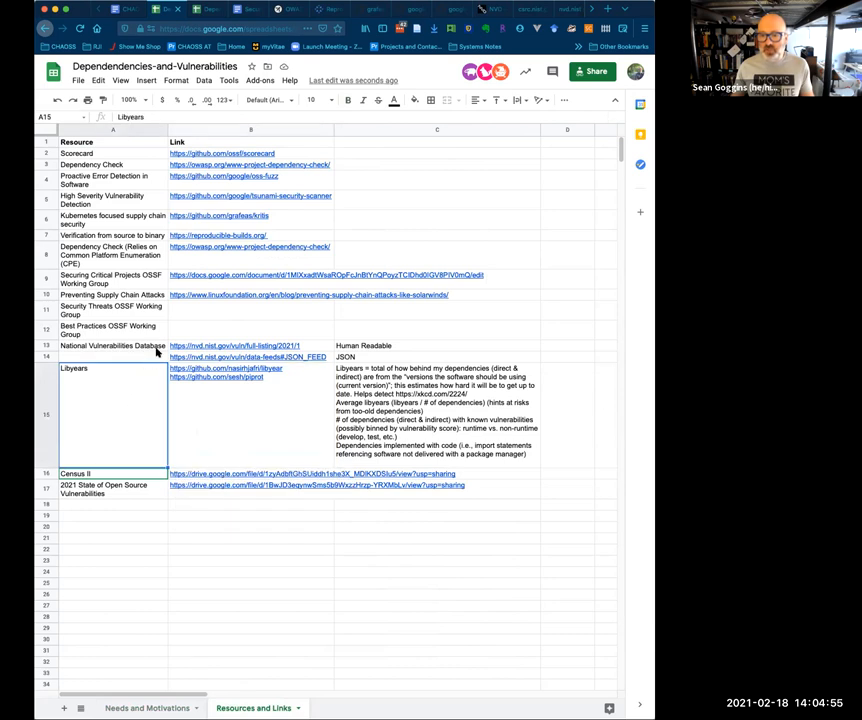
pyautogui.moveTo(132, 314)
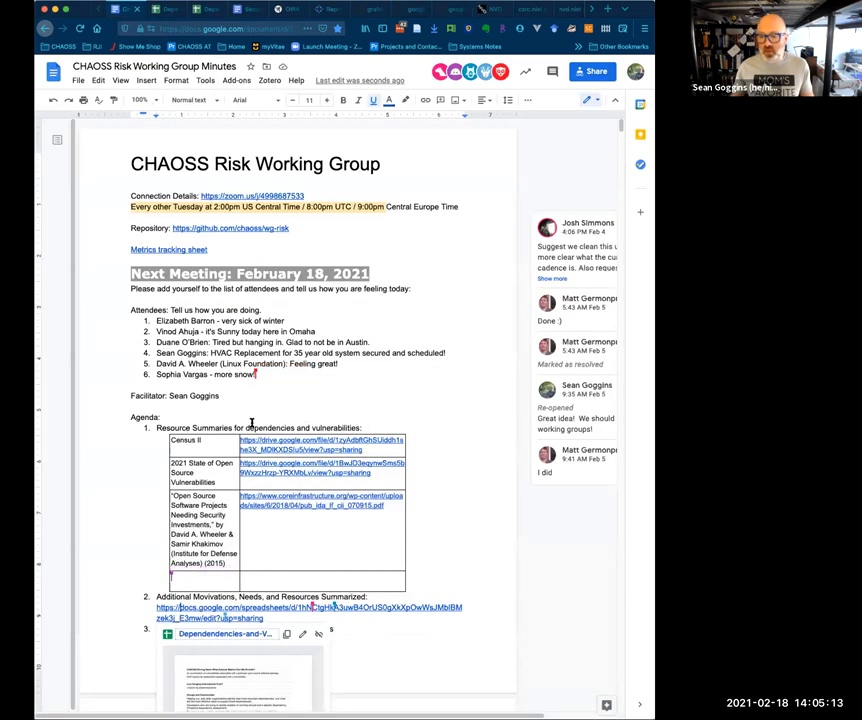
# Scroll down the agenda to the resources table for the Census II row
pyautogui.scroll(-3)
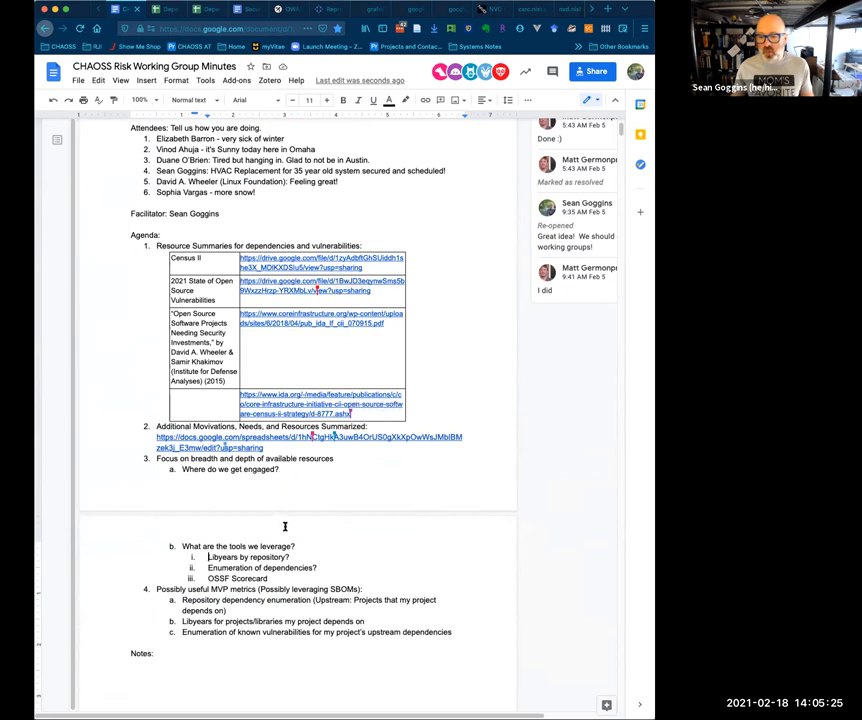
pyautogui.moveTo(285, 517)
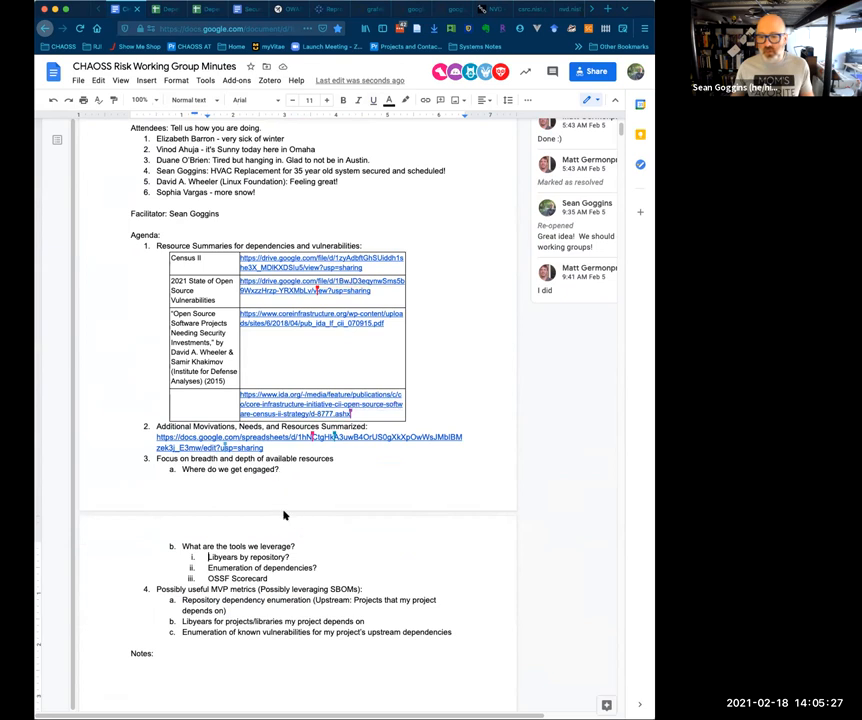
pyautogui.scroll(-3)
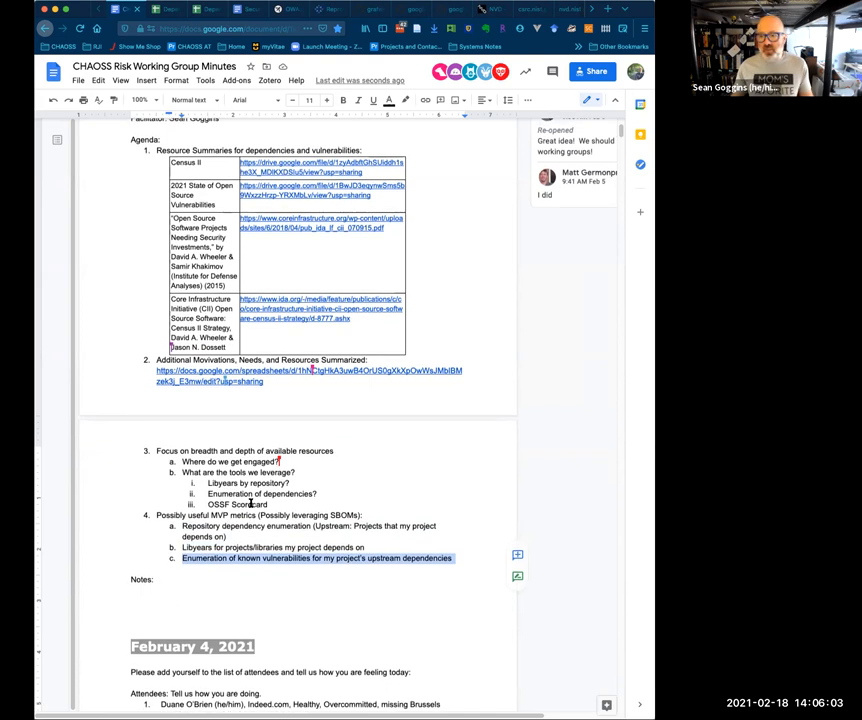
# Scroll back up in the document
pyautogui.scroll(3)
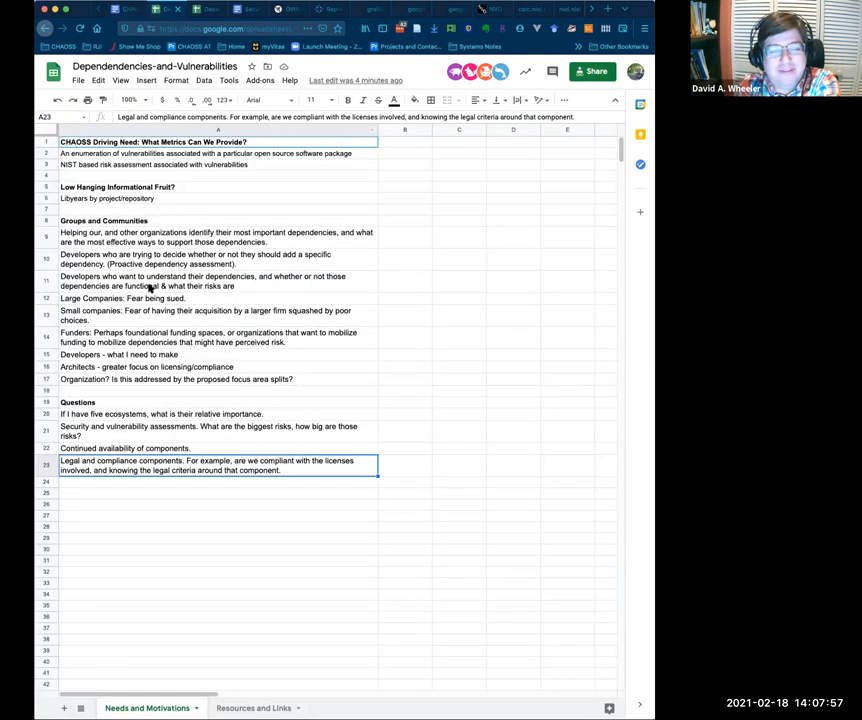
# In cell A24, type 'How can we evaluate whether or not we should bring…'
pyautogui.click(218, 483)
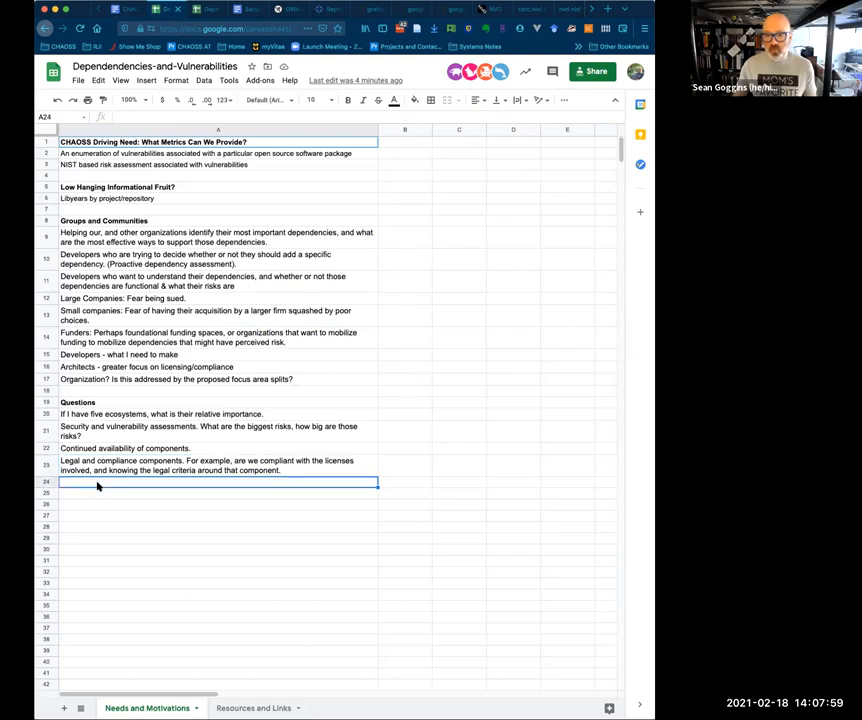
pyautogui.moveTo(108, 405)
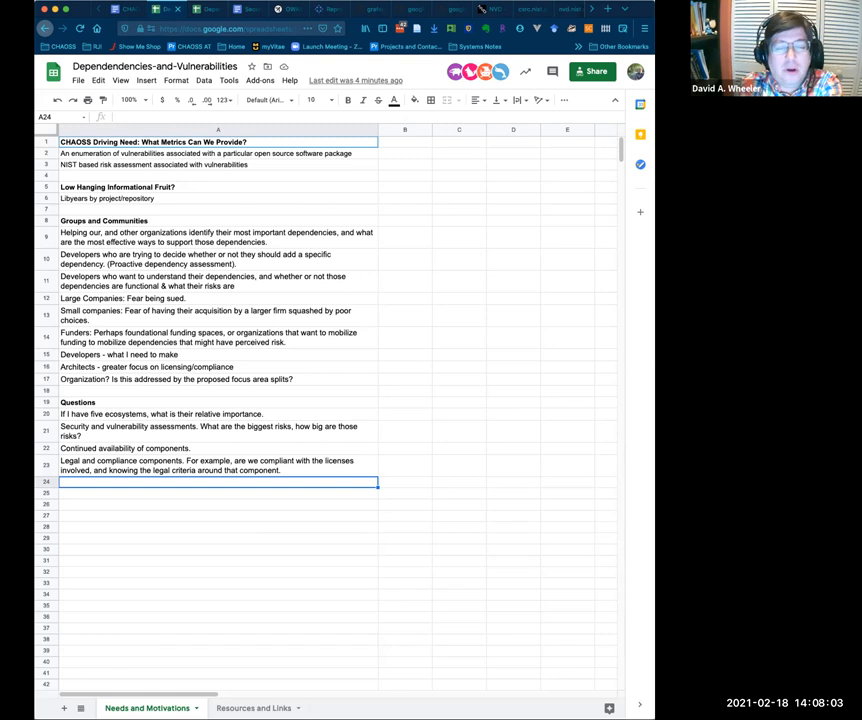
pyautogui.write('How c')
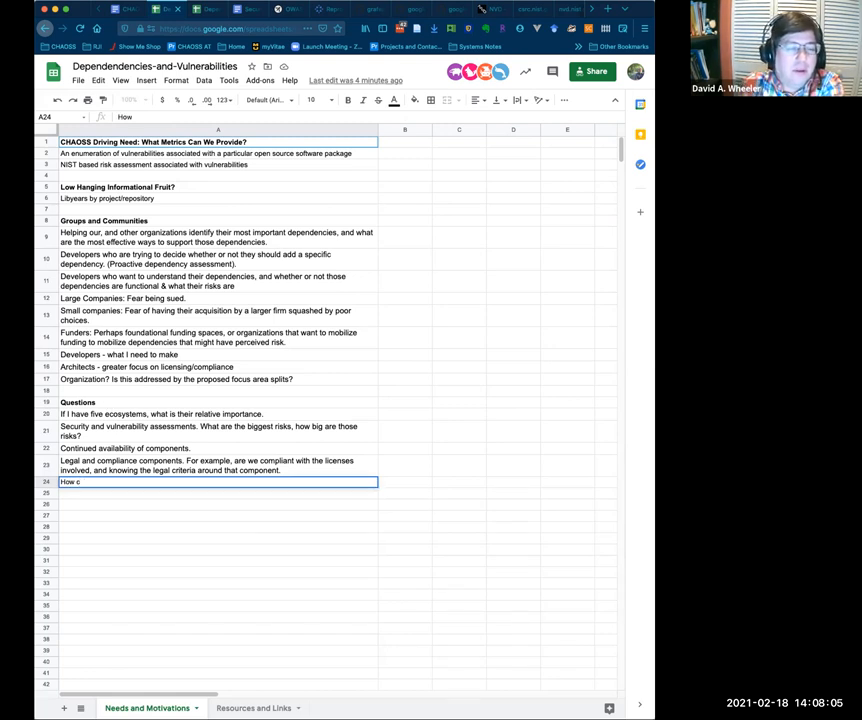
pyautogui.write('an we ev')
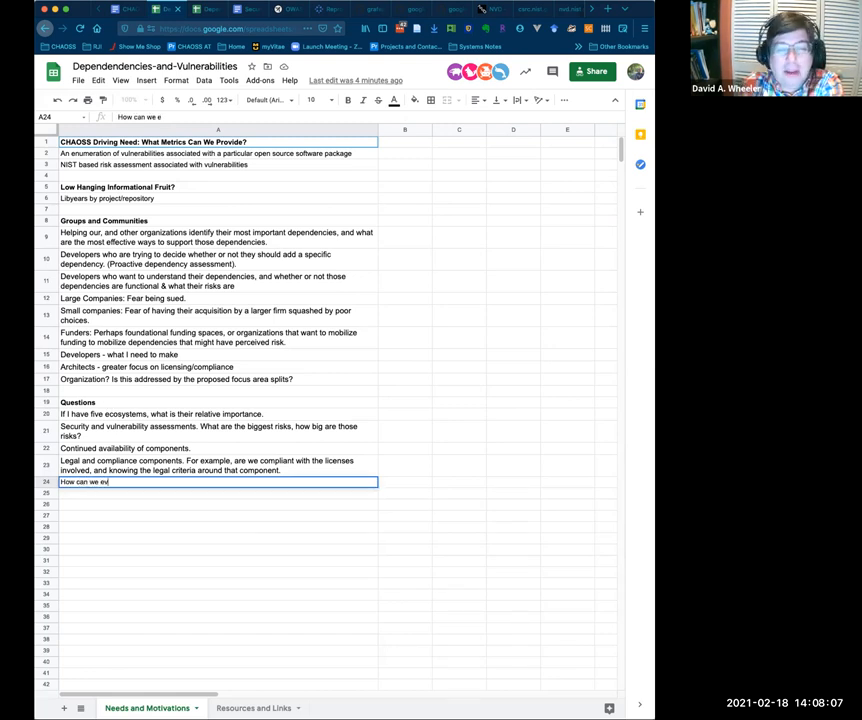
pyautogui.write('aluate')
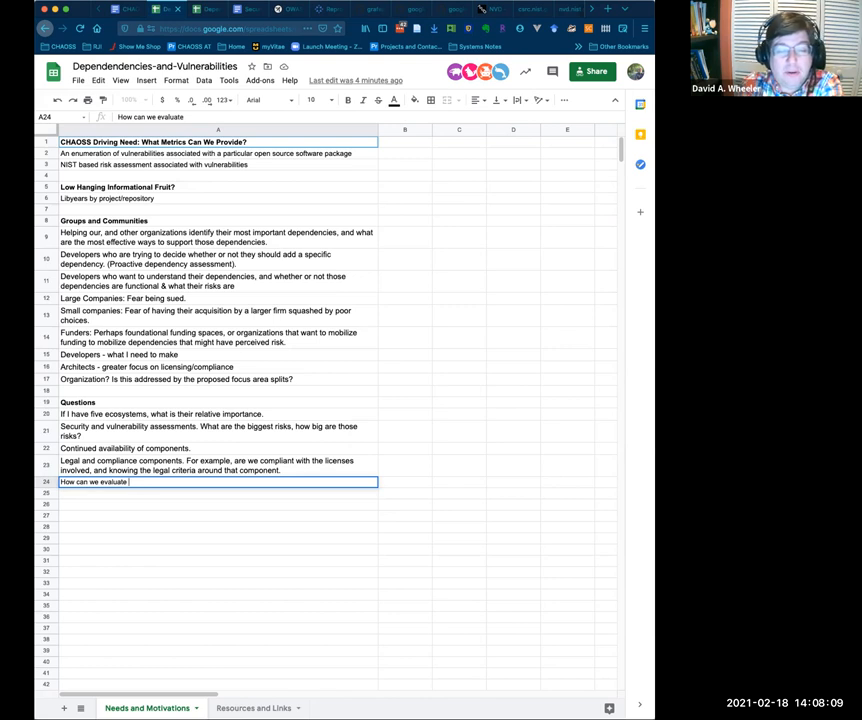
pyautogui.write('whether or not we should bring')
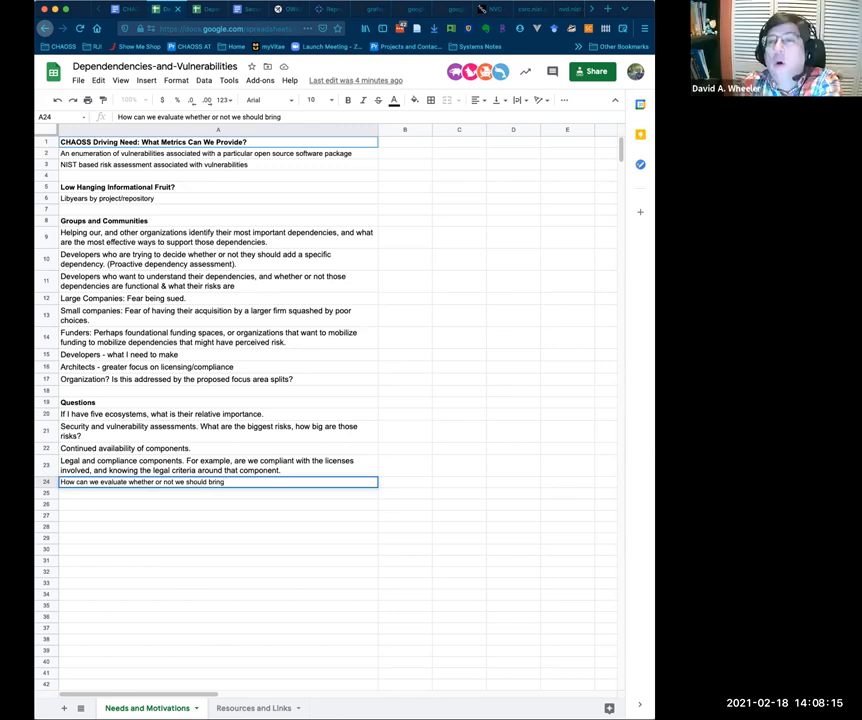
pyautogui.write('a ew')
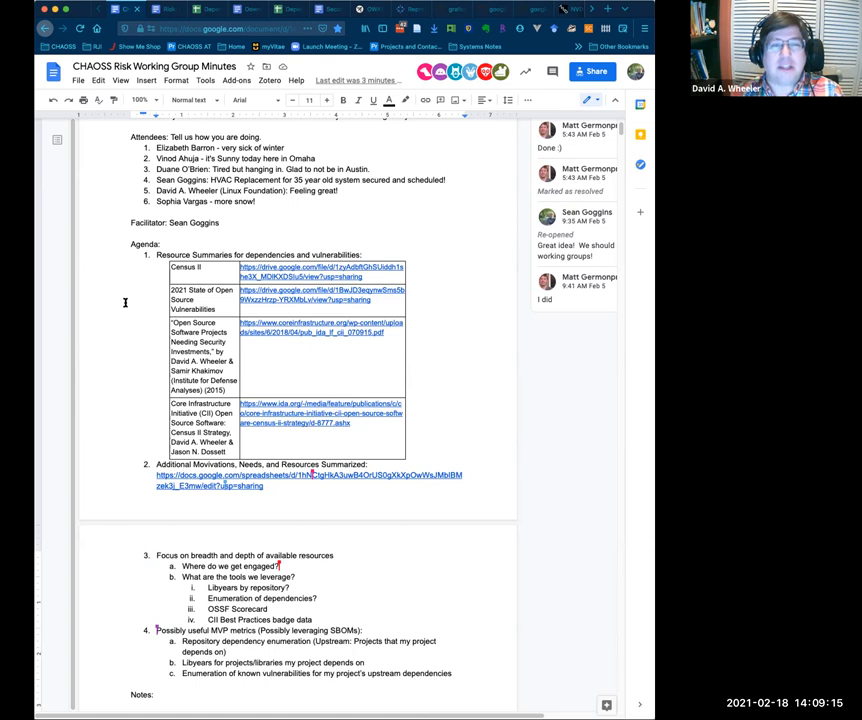
pyautogui.moveTo(143, 331)
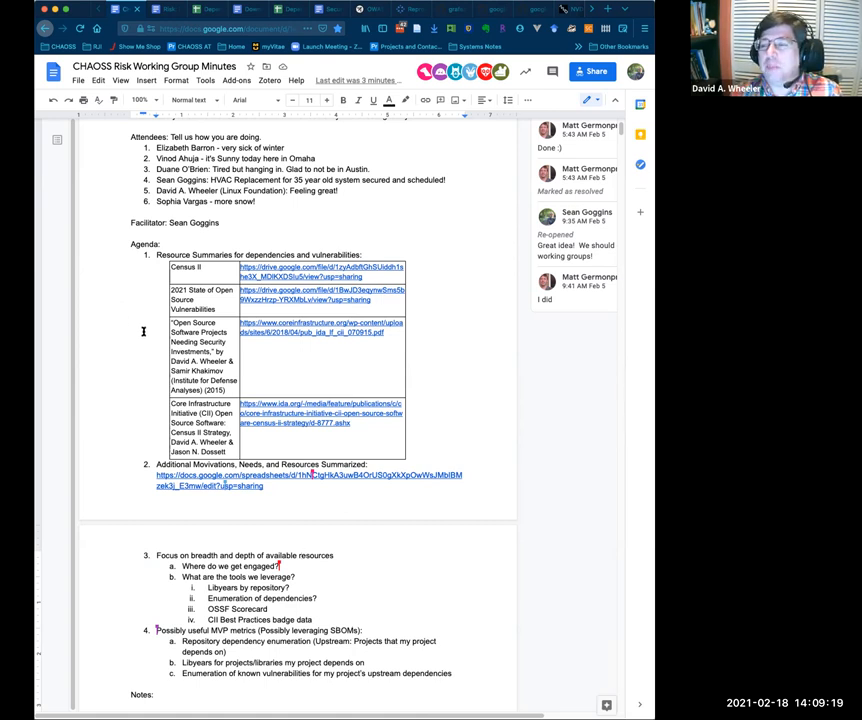
pyautogui.scroll(-3)
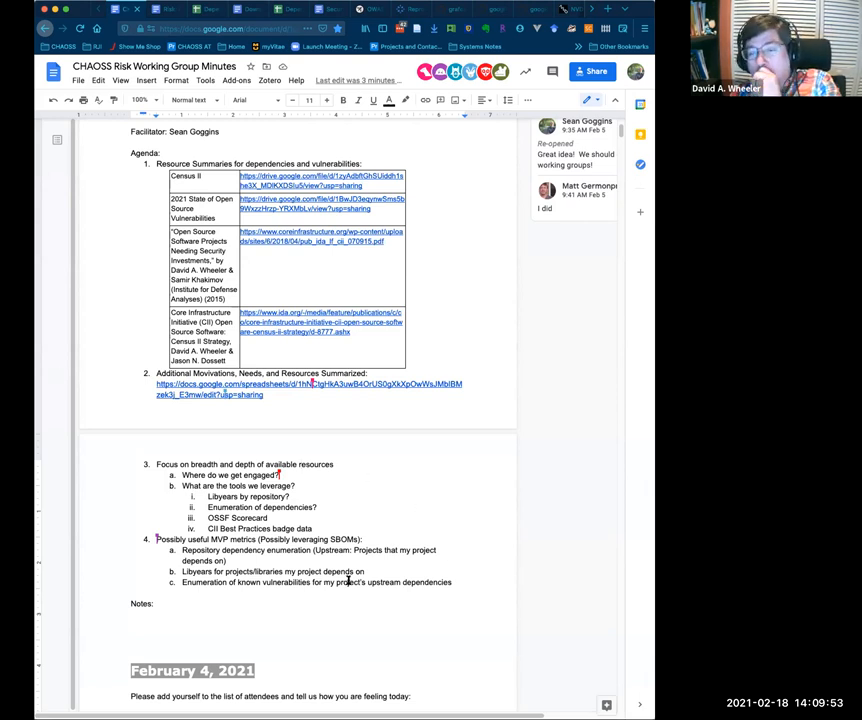
pyautogui.moveTo(398, 582)
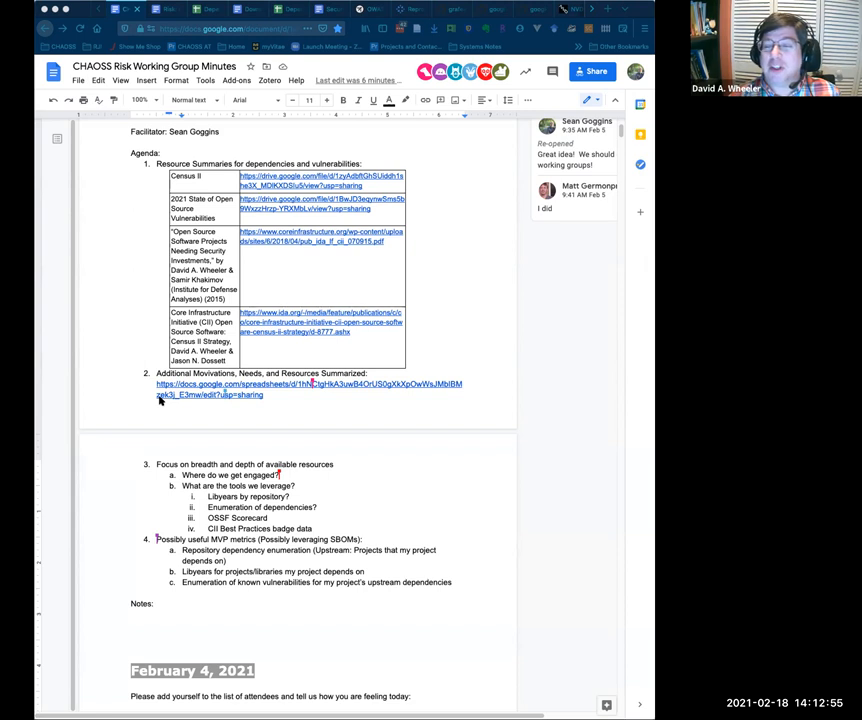
pyautogui.moveTo(180, 443)
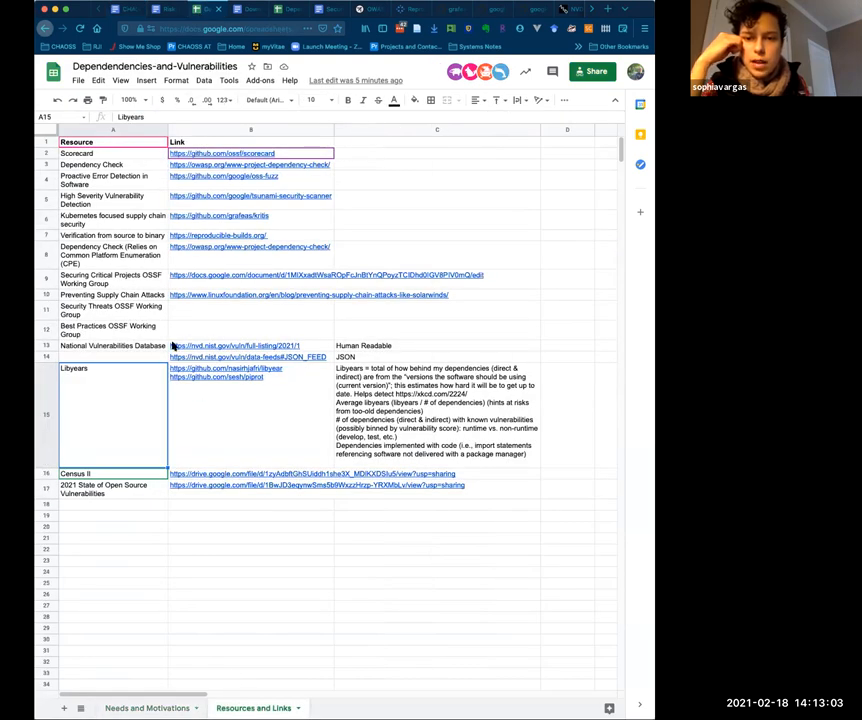
pyautogui.moveTo(140, 258)
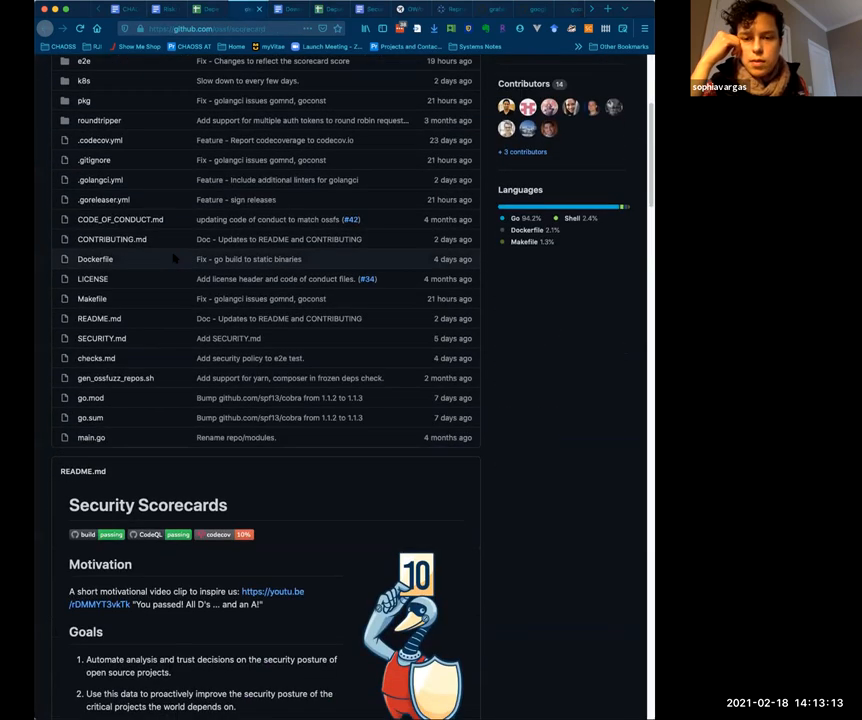
pyautogui.scroll(-3)
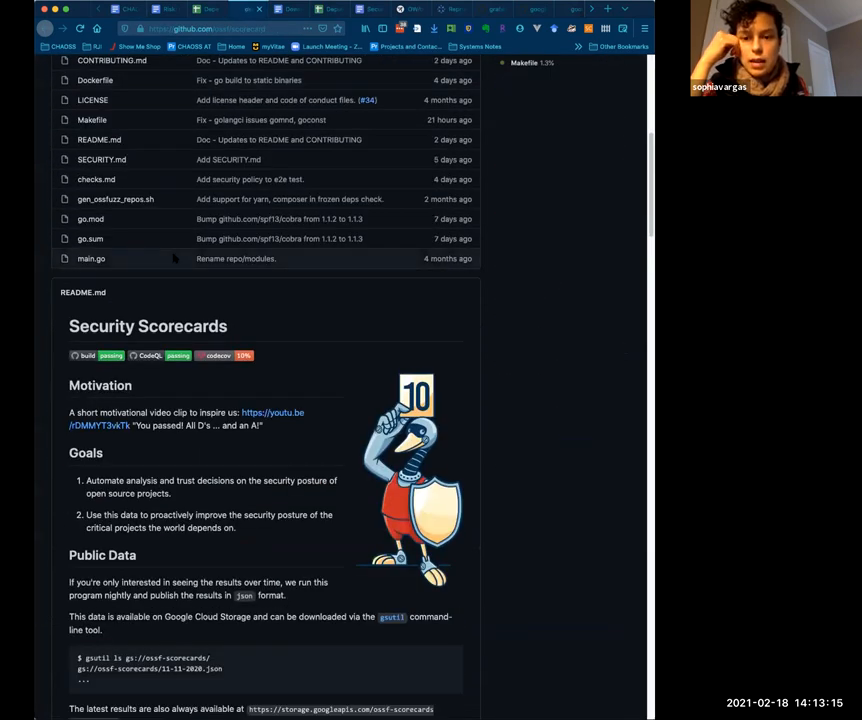
pyautogui.scroll(-3)
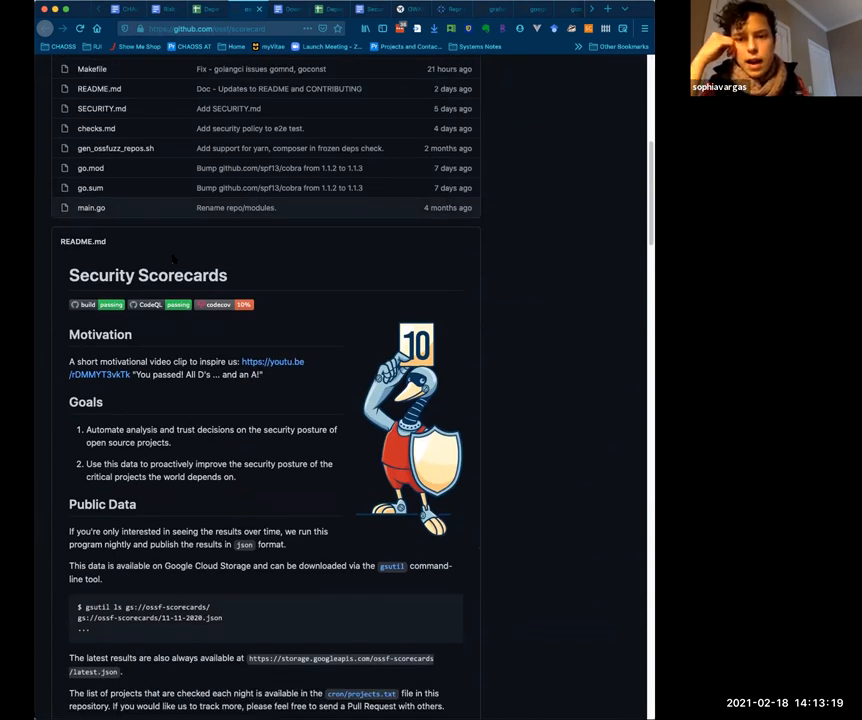
pyautogui.scroll(3)
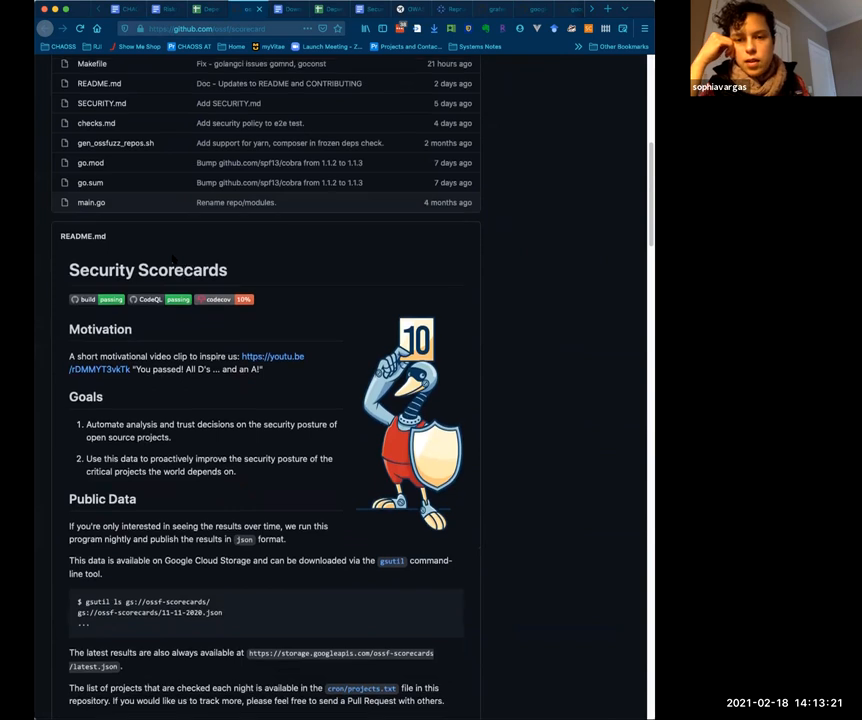
pyautogui.scroll(-3)
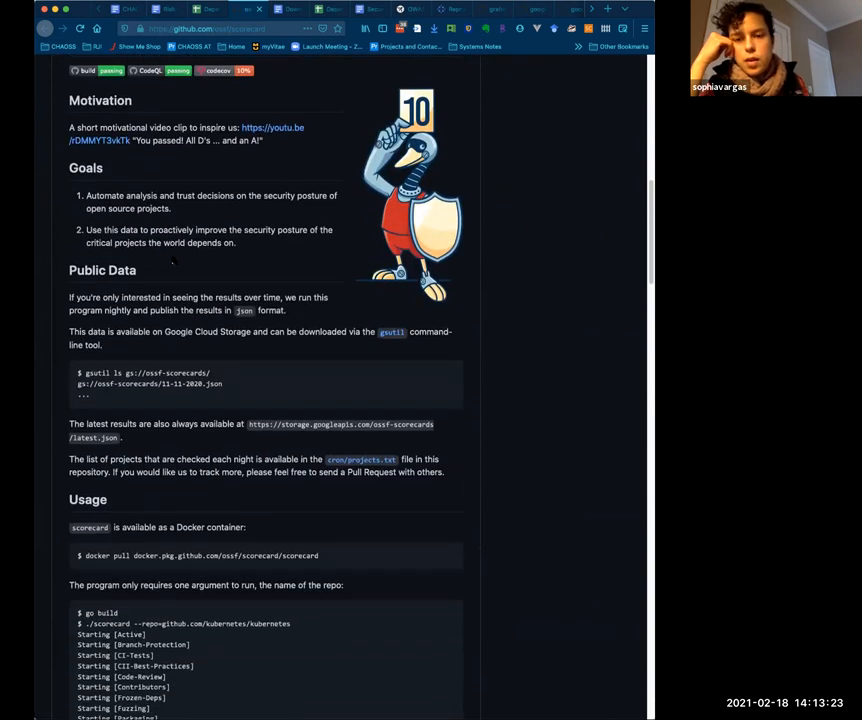
pyautogui.scroll(-3)
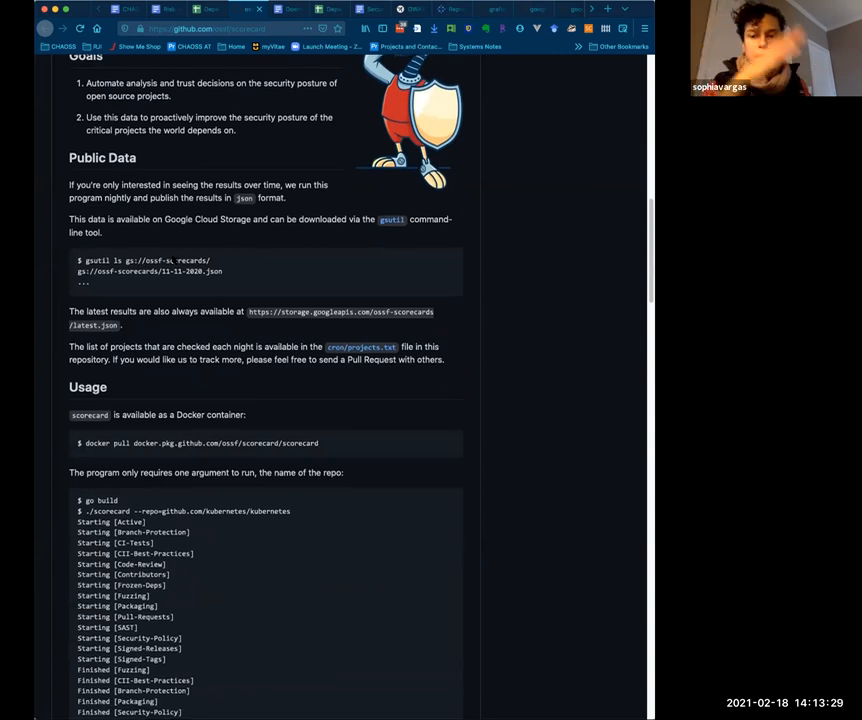
pyautogui.scroll(-3)
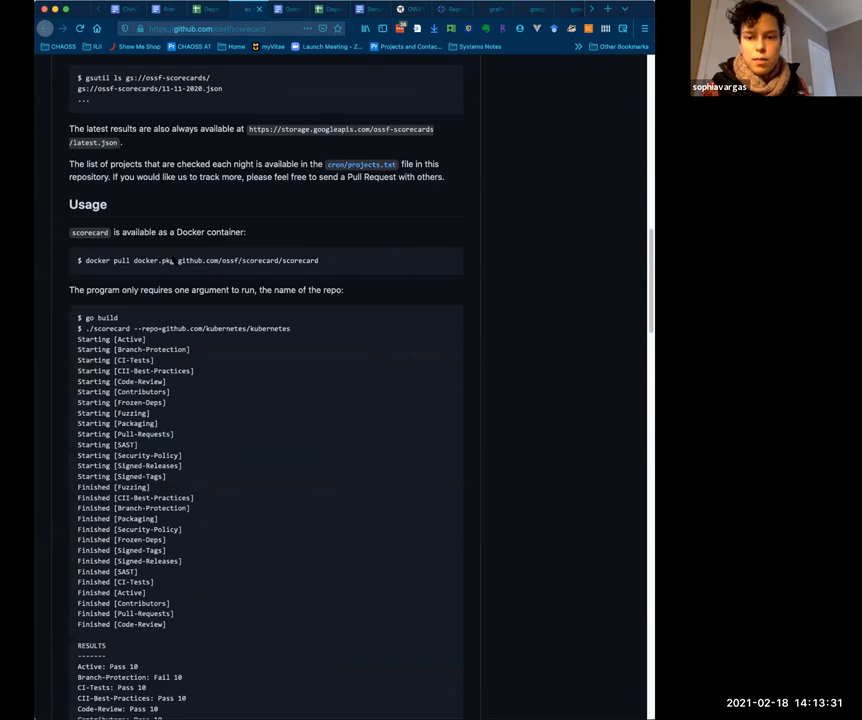
pyautogui.scroll(3)
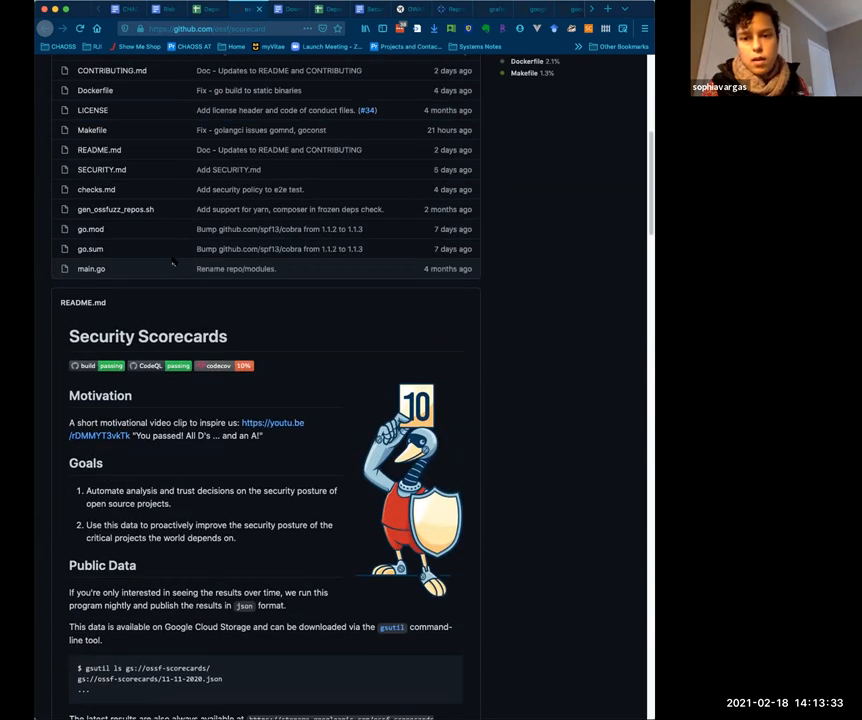
pyautogui.scroll(3)
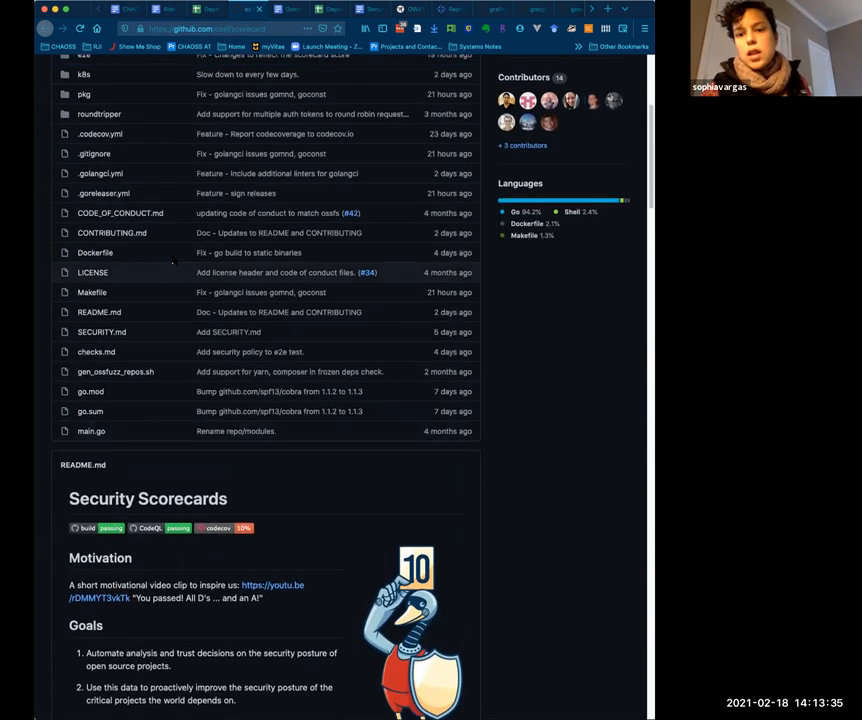
pyautogui.scroll(-3)
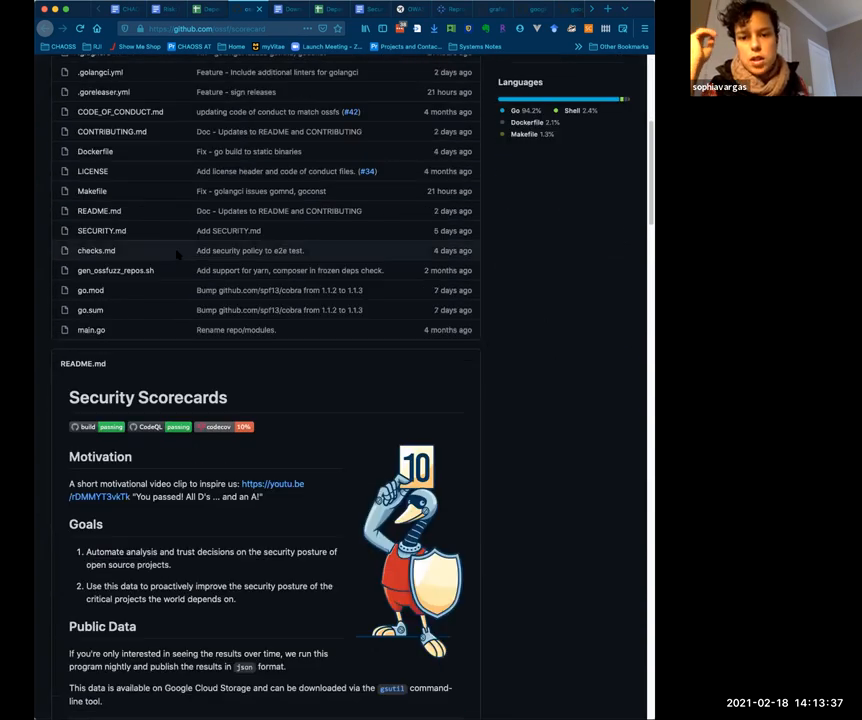
pyautogui.scroll(-3)
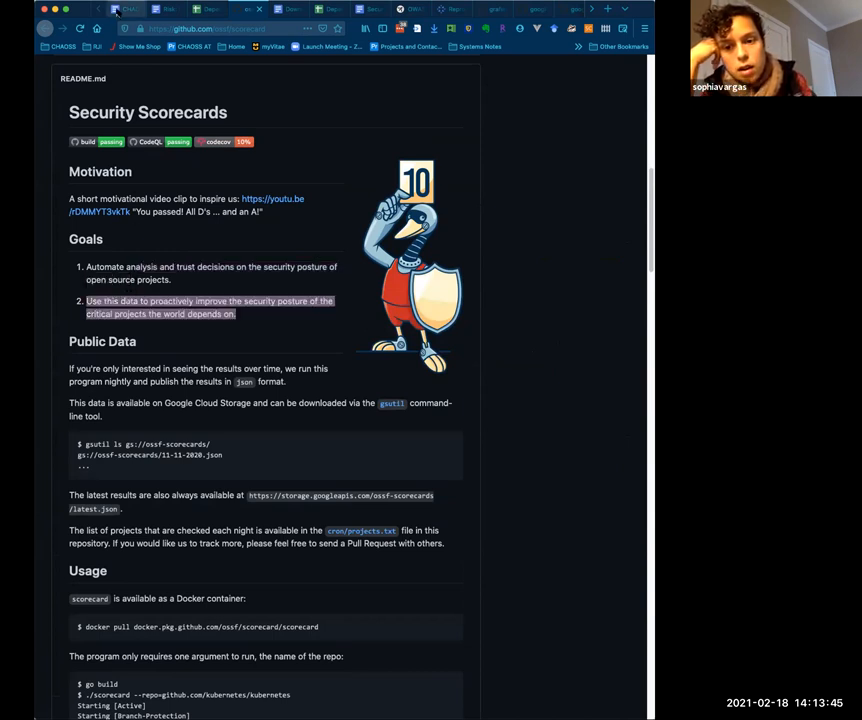
# Add item 4d: 'Possibly enabling OSSF Scorecards as both a metric and a tool'
pyautogui.click(122, 9)
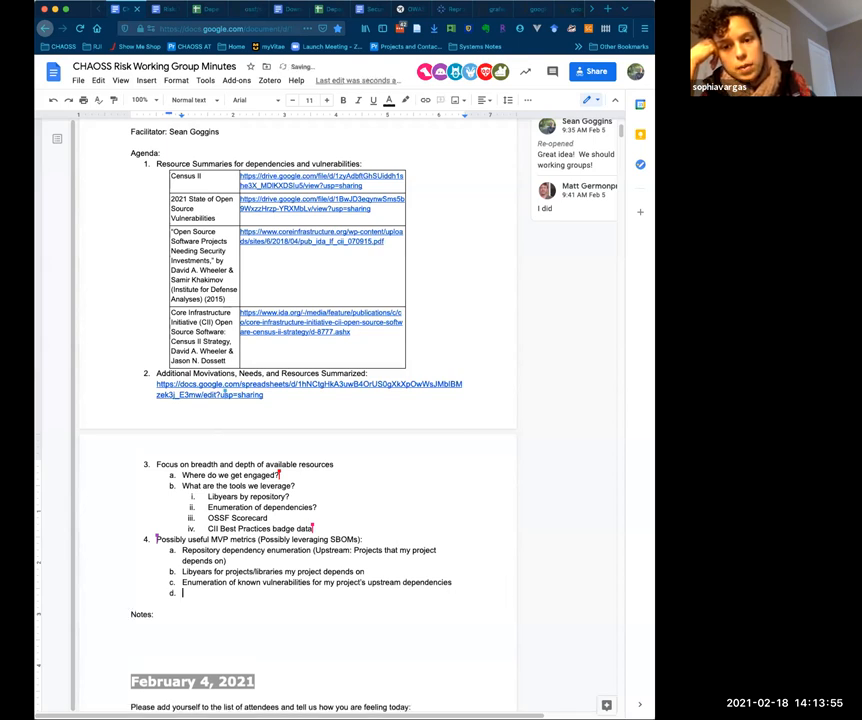
pyautogui.write('Possibly ena')
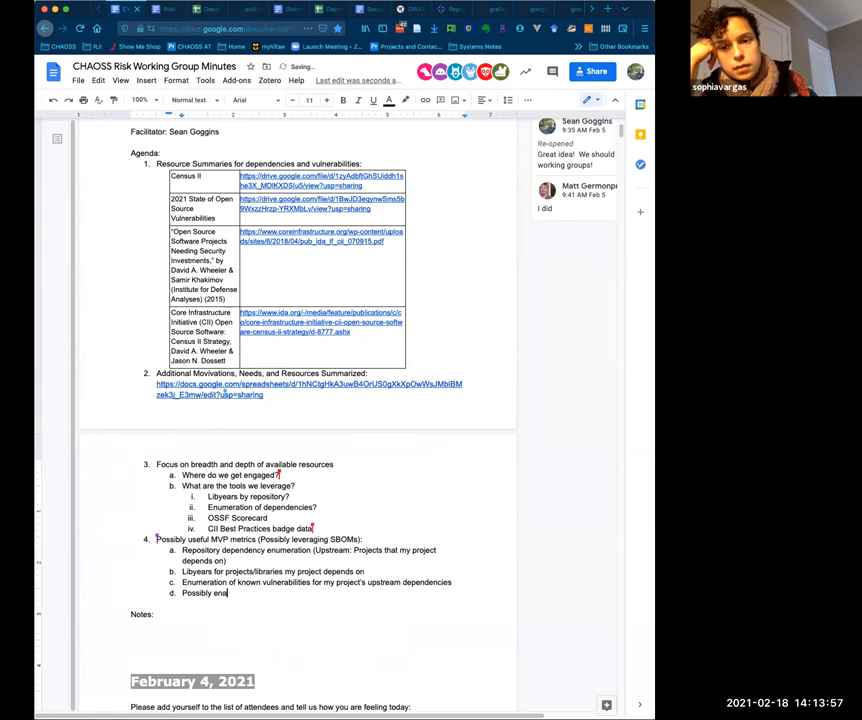
pyautogui.write('abling O')
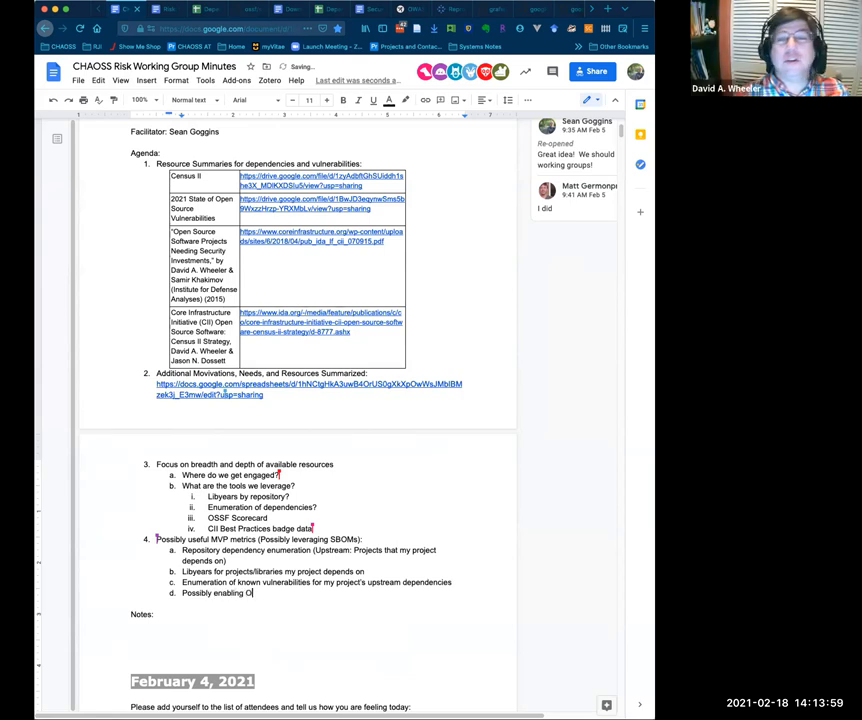
pyautogui.write('SSF Scorecards')
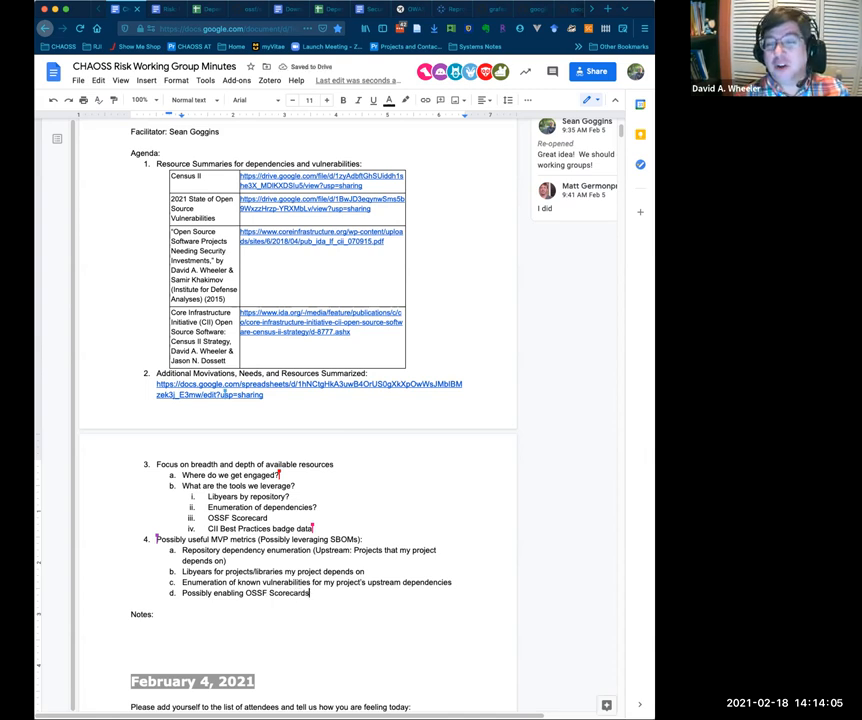
pyautogui.write('as botha')
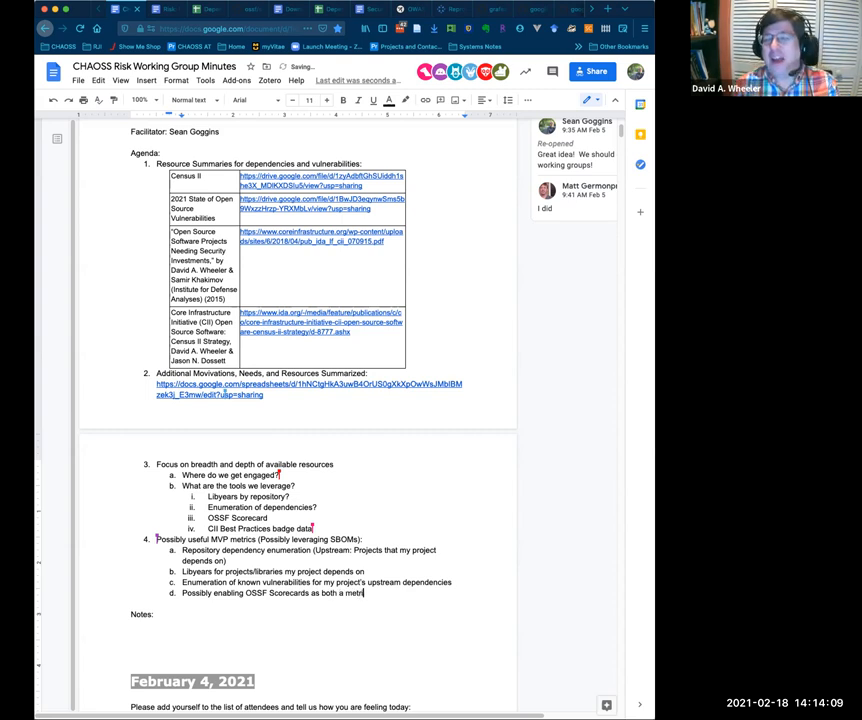
pyautogui.write('and a tool')
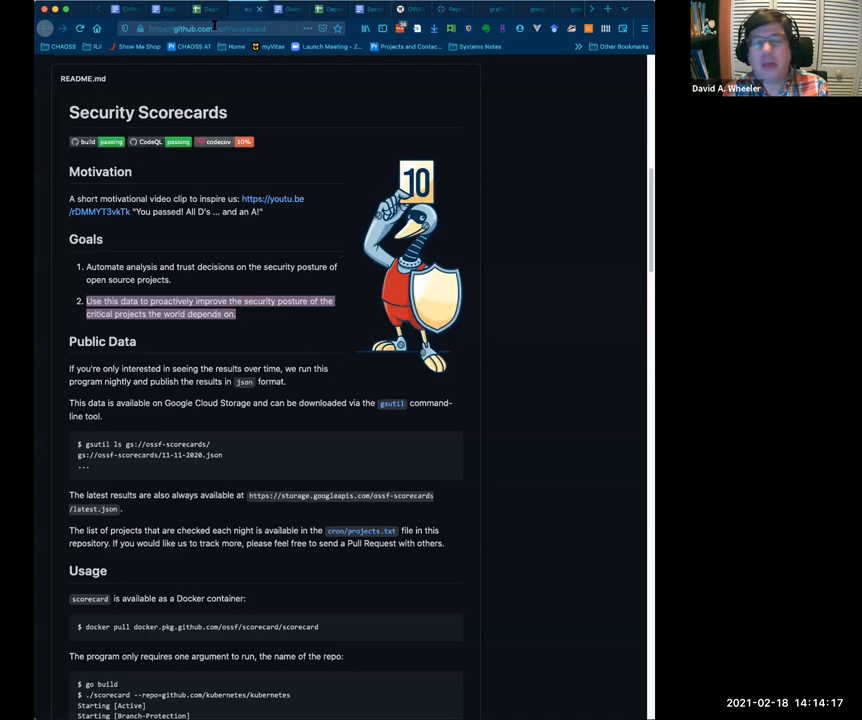
pyautogui.click(205, 28)
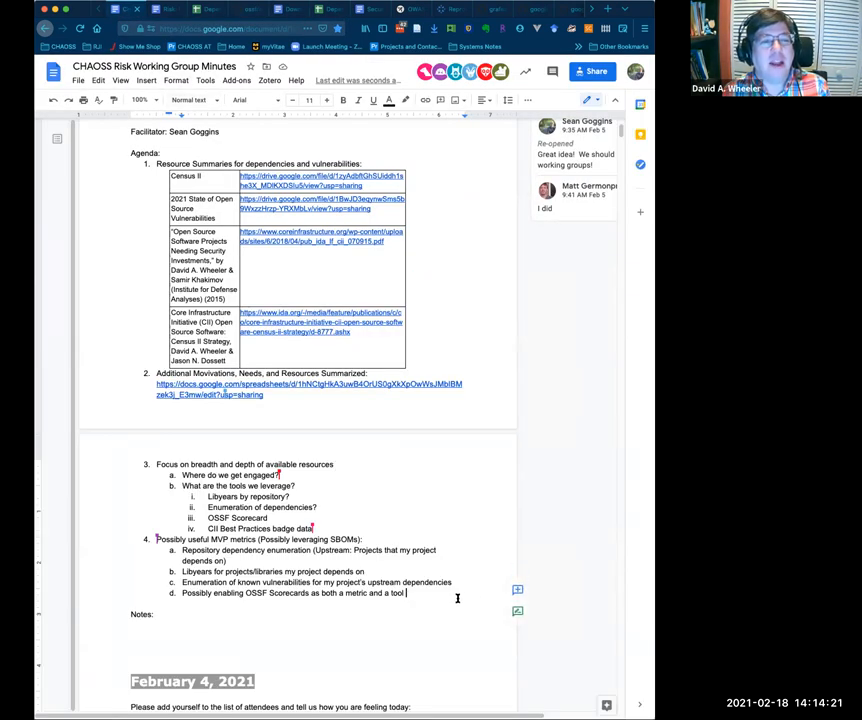
pyautogui.write('https://github.com/ossf/scorecard')
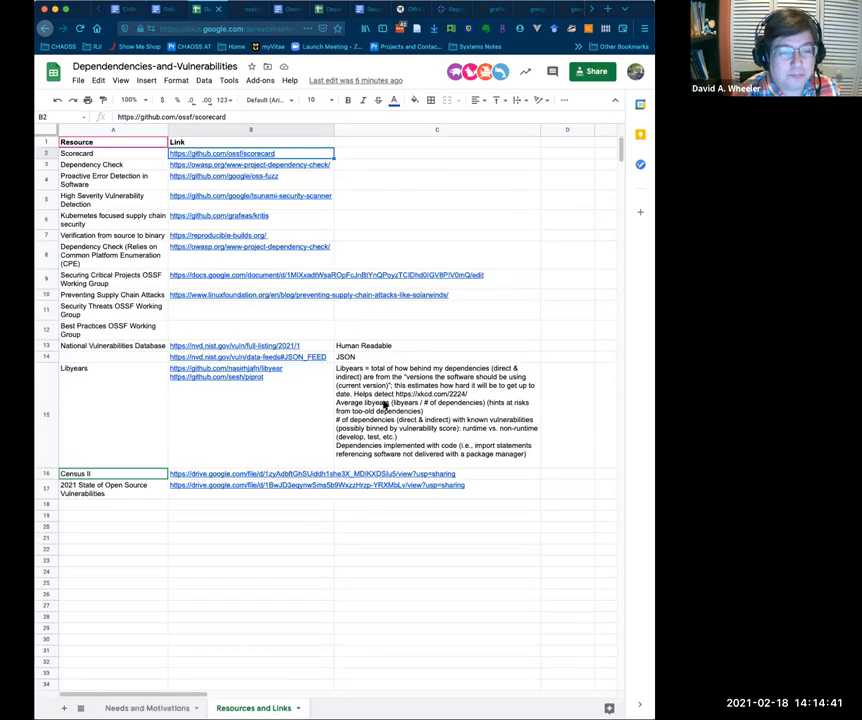
# Select the Scorecard repository link cell B2 on the Resources and Links sheet
pyautogui.click(436, 415)
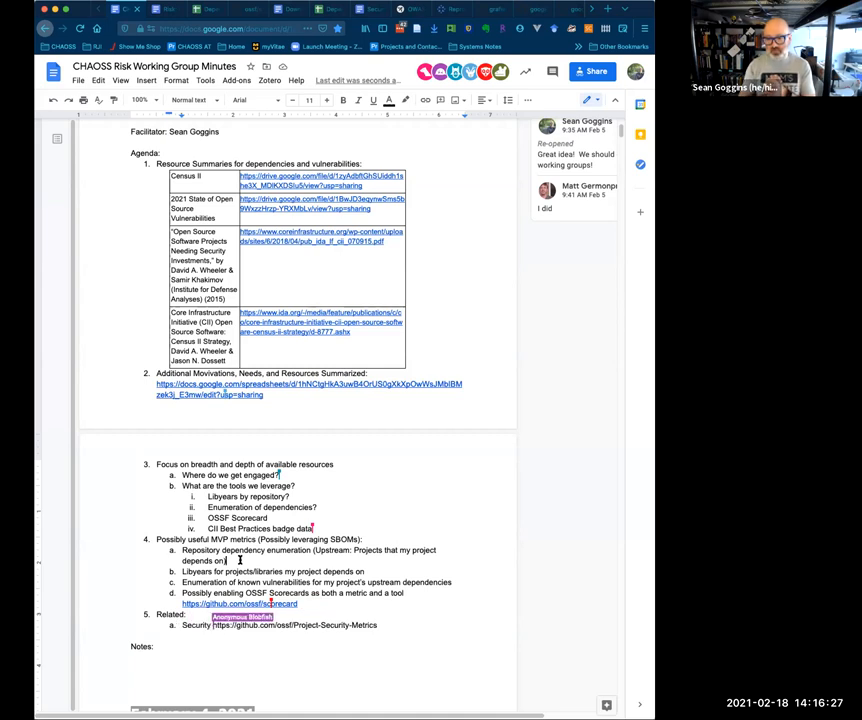
# Enter 'Dashboard -' to begin the Security Dashboard item 5a
pyautogui.write('Dashboard')
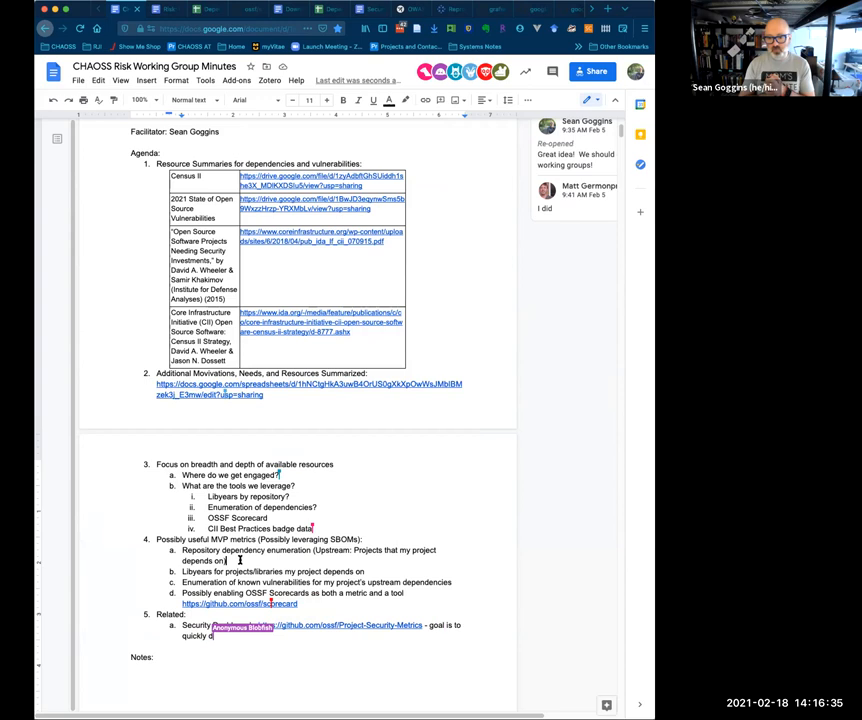
pyautogui.write('Dashboard -')
pyautogui.write('Project')
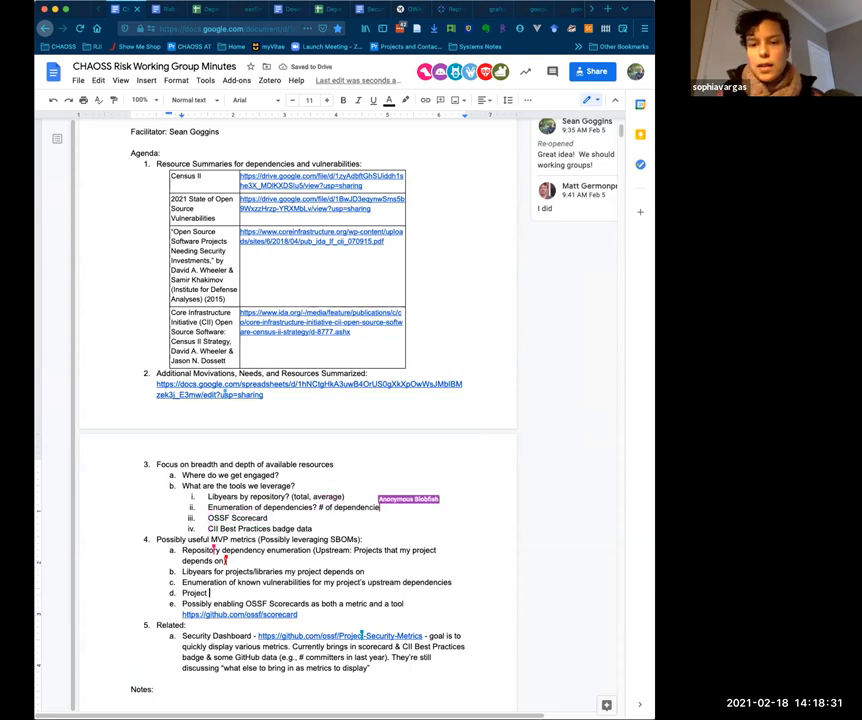
# Add dependency sustainability risk as item b and begin item f with 'Mat'
pyautogui.write('sustainability')
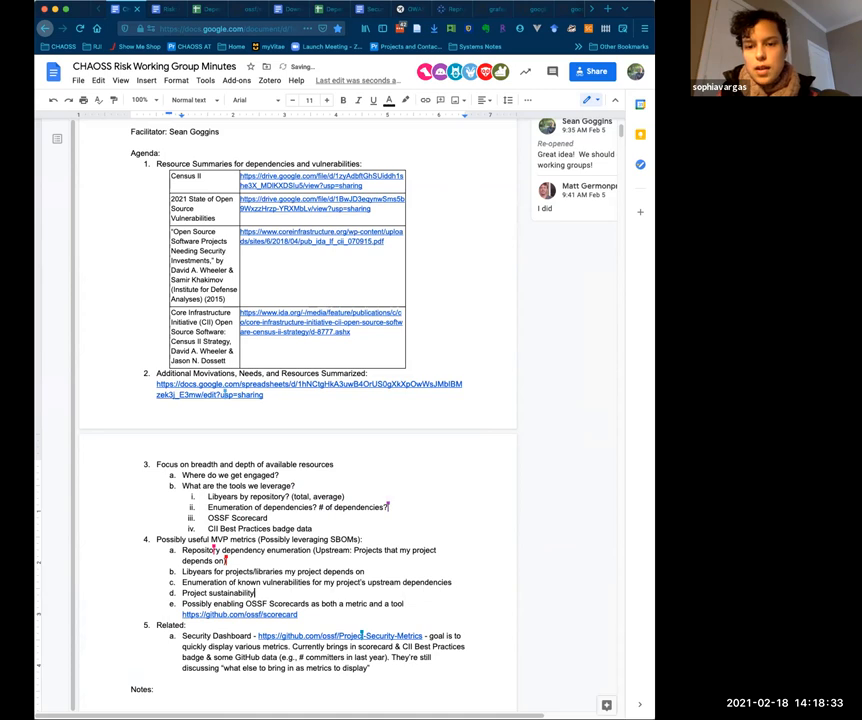
pyautogui.write('risk (possibly an accum')
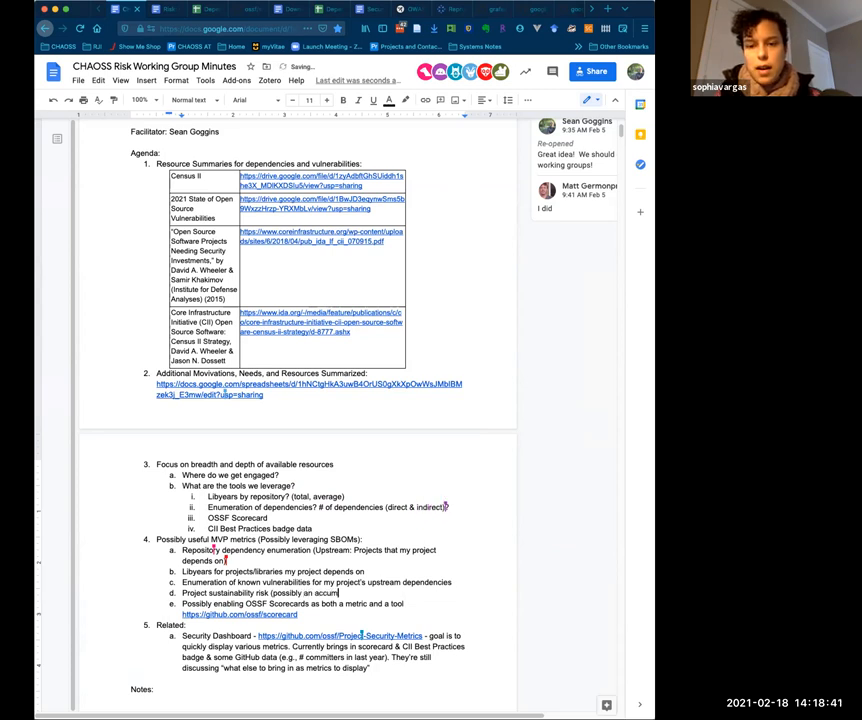
pyautogui.write('ulation of Evolutionary')
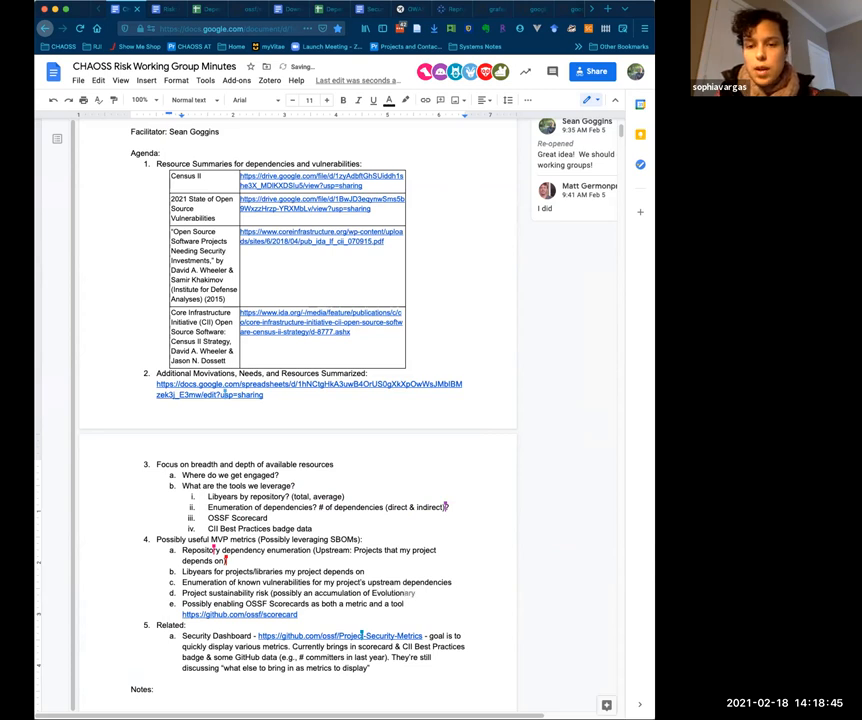
pyautogui.write('adn')
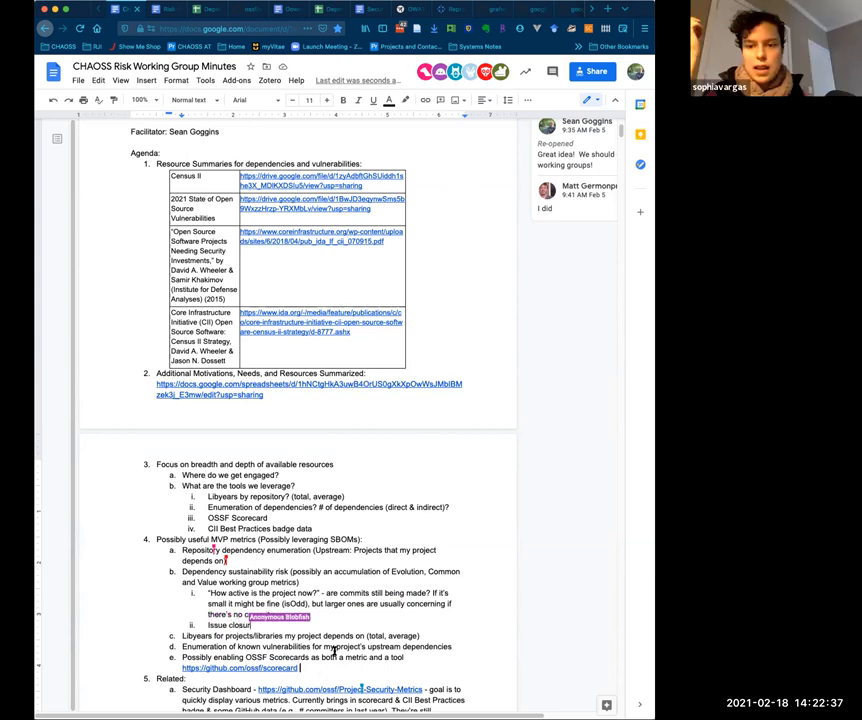
pyautogui.write('Mat')
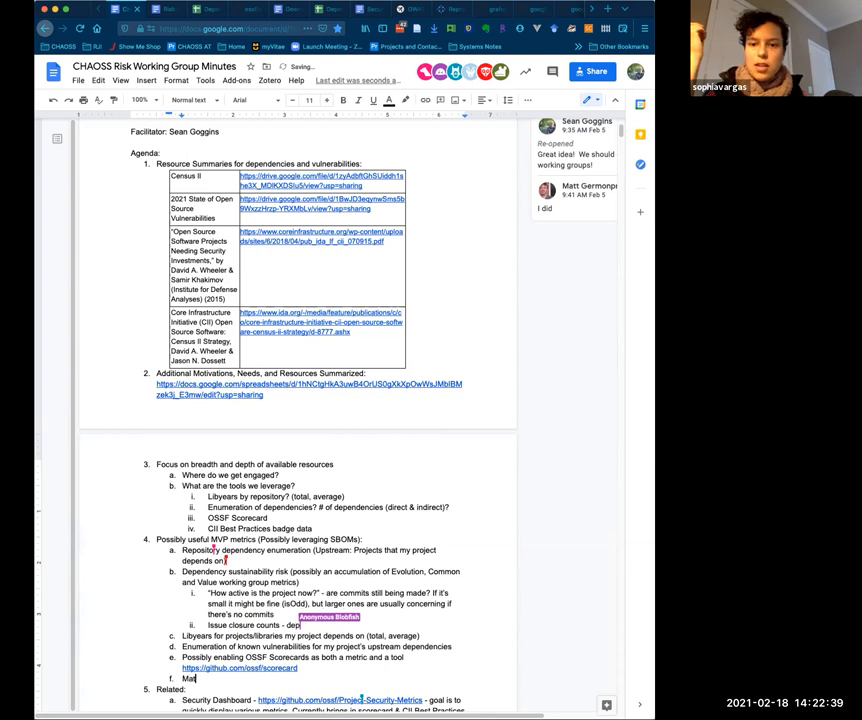
# Write item f: 'Matrix: If there is a known vulnerability… these two factors indicate'
pyautogui.write('rix: If')
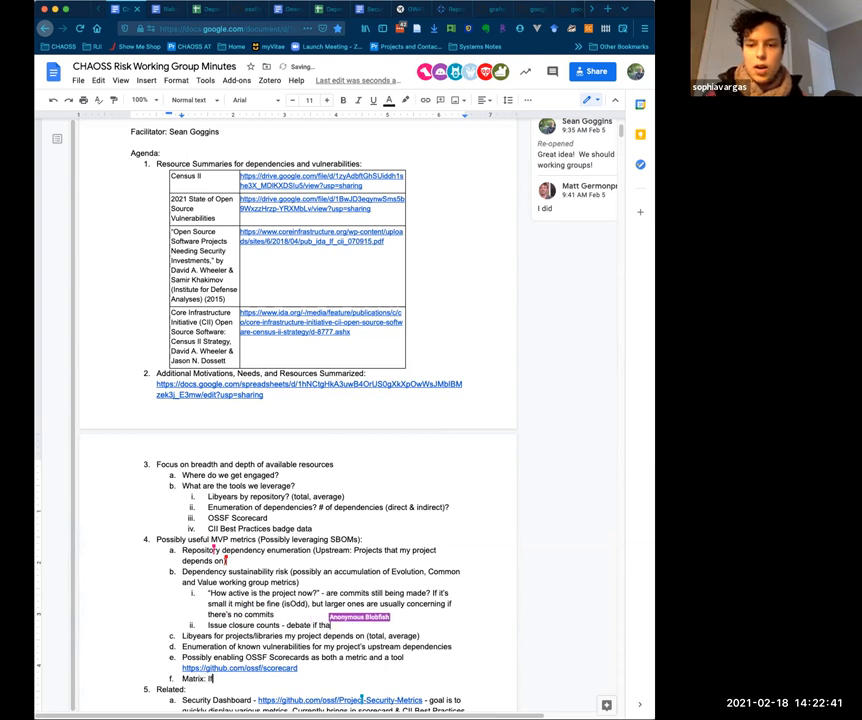
pyautogui.write('If there is a known vulnerability, and the proje')
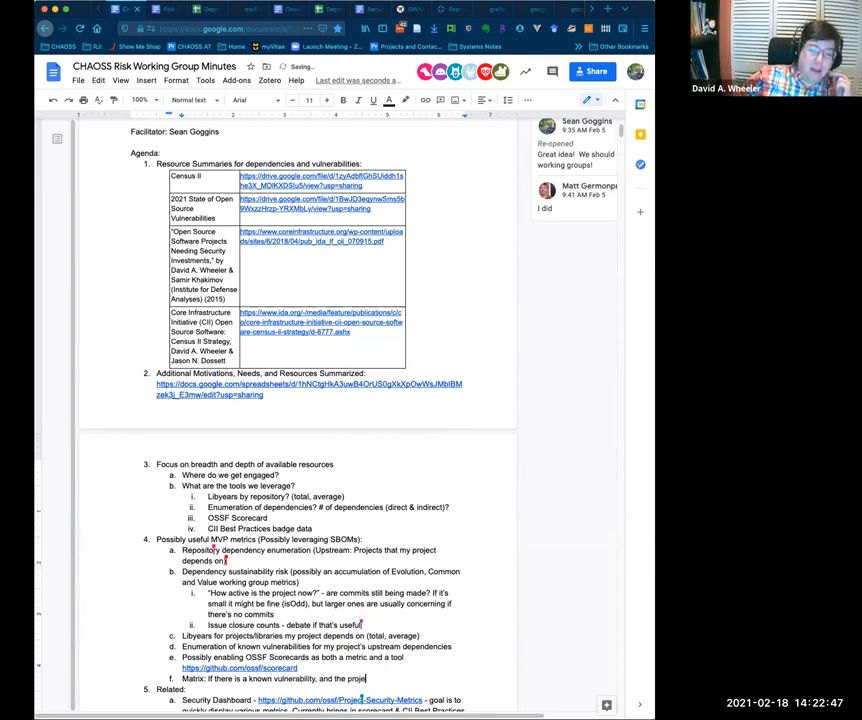
pyautogui.write('o')
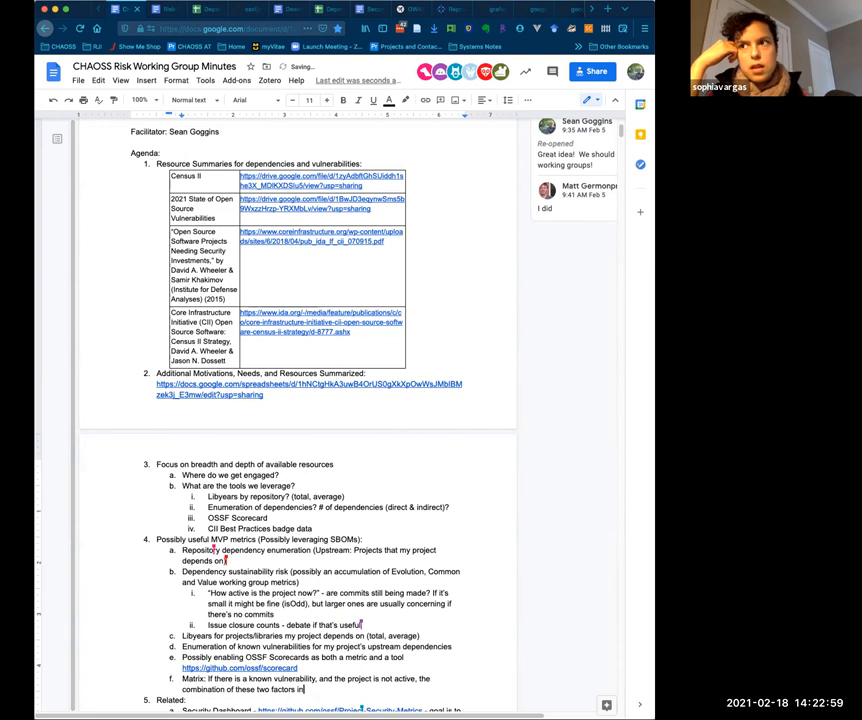
pyautogui.write('indicate greater risk.')
pyautogui.write('>1 committers')
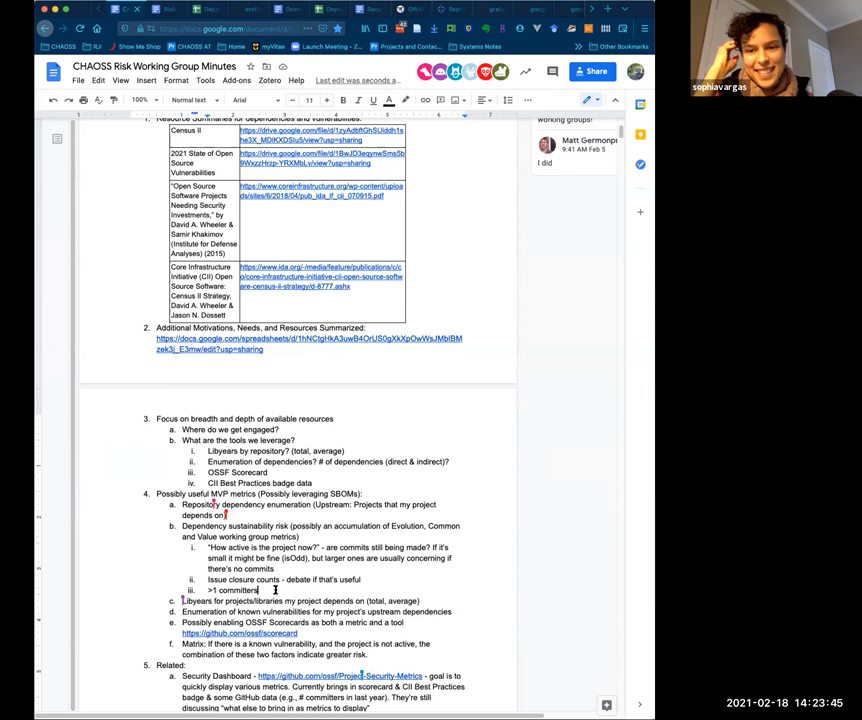
# Add 'Stability of a contributor core (at least one person who continues to be committed to keeping the project alive over time)' to item iv
pyautogui.write('Stabl')
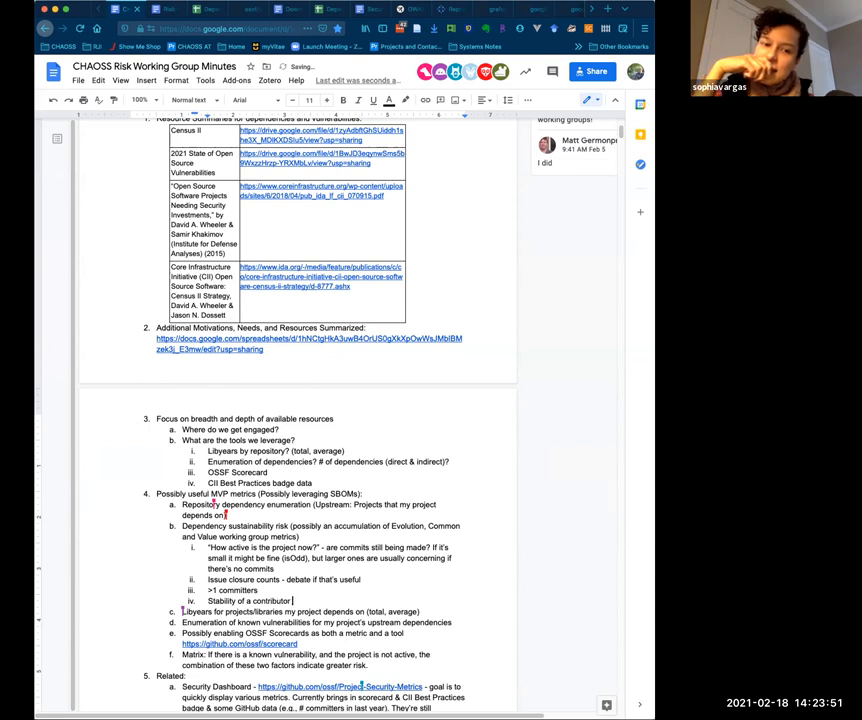
pyautogui.write('core (at least one person')
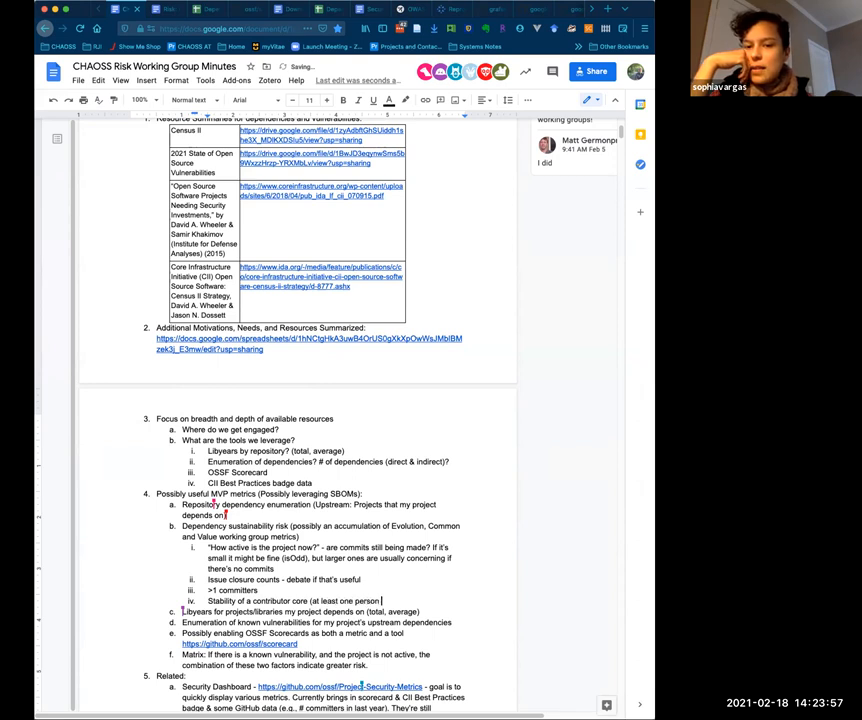
pyautogui.write('who continues to be committed to keeping')
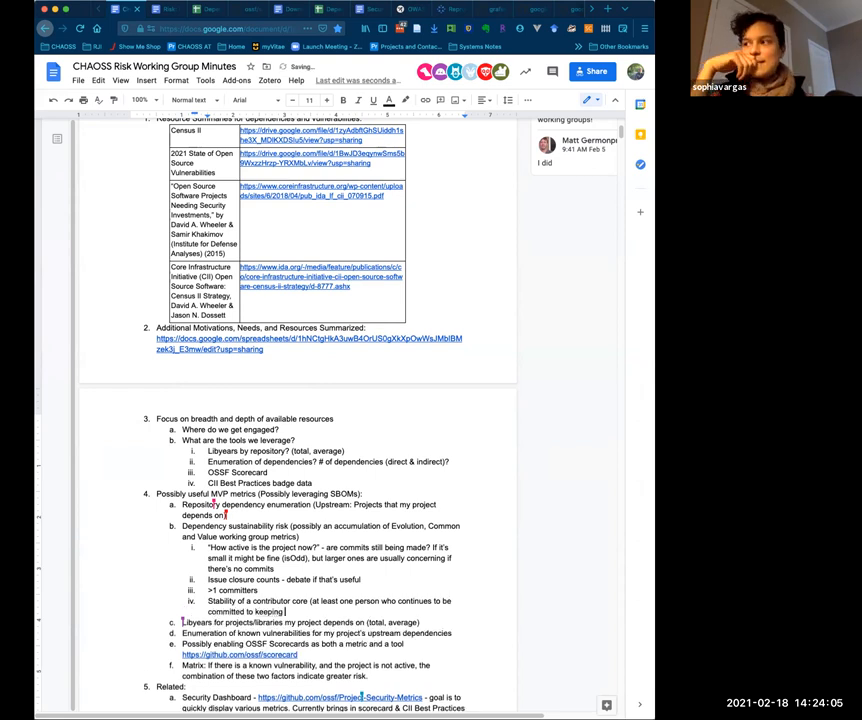
pyautogui.write('the project alive over time)')
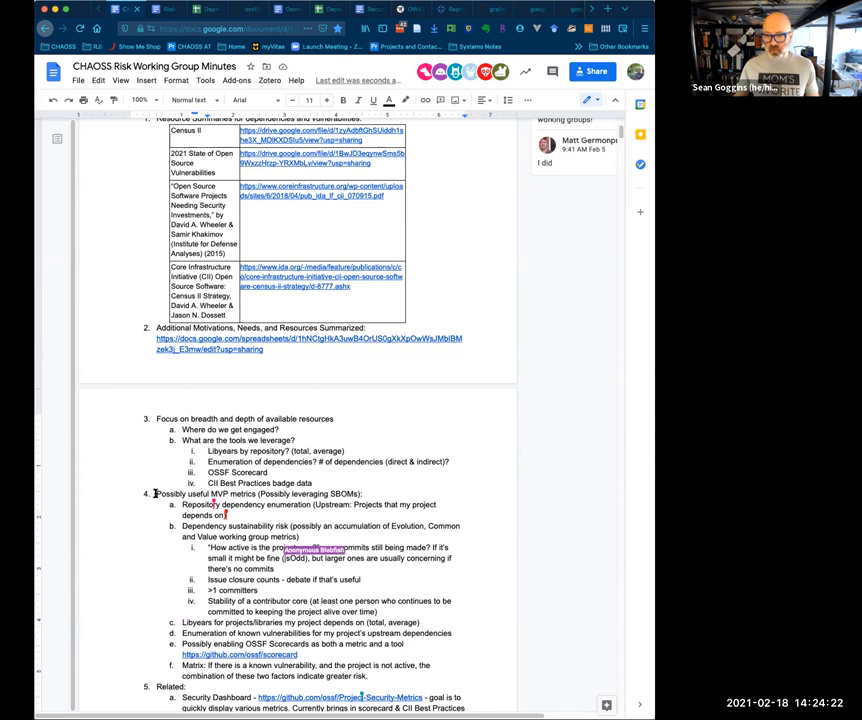
# Select the whole possibly useful MVP metrics list in the minutes
pyautogui.moveTo(155, 493); pyautogui.dragTo(365, 675)
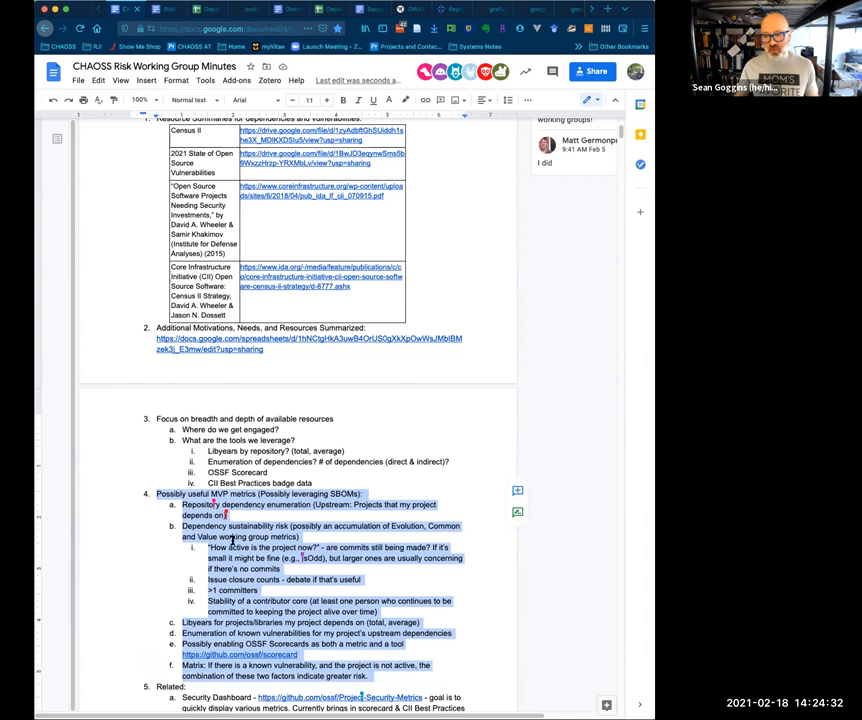
pyautogui.moveTo(332, 605)
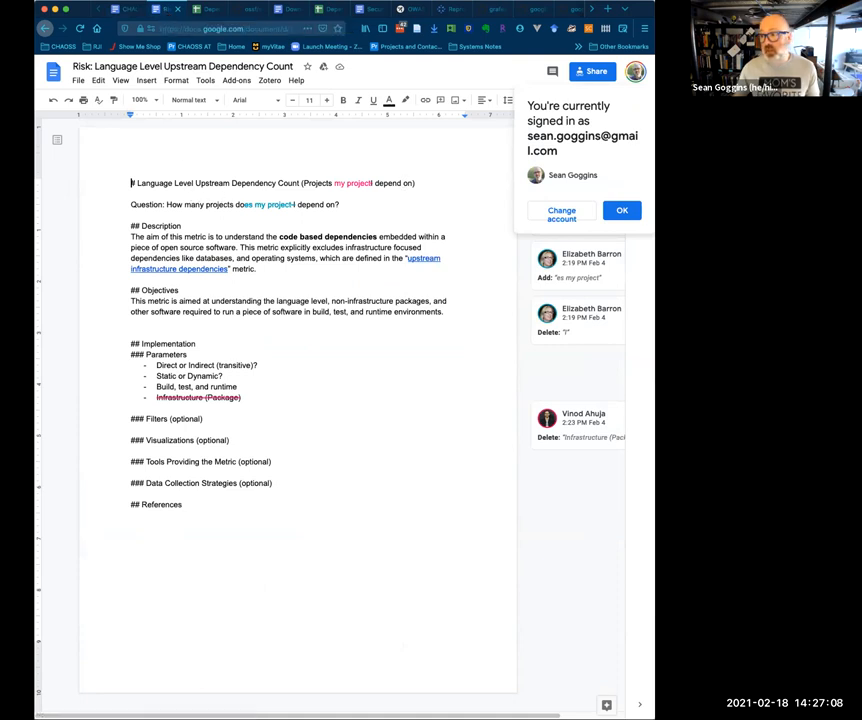
# Dismiss the signed-in account notice on the metric document
pyautogui.click(621, 210)
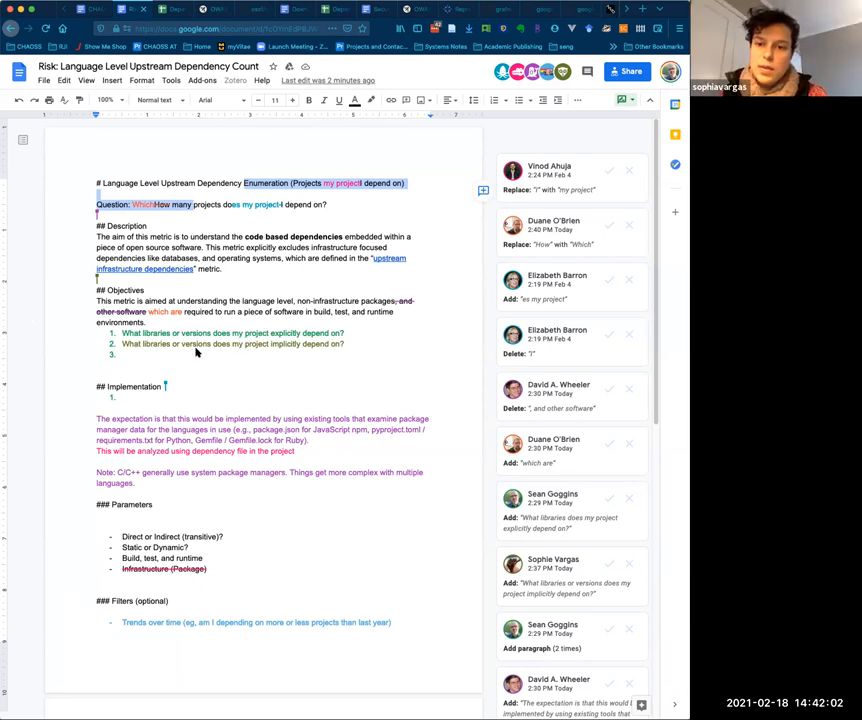
# Suggest the Filters item read 'Number of versions for each dependency' instead of 'of of'
pyautogui.scroll(-3)
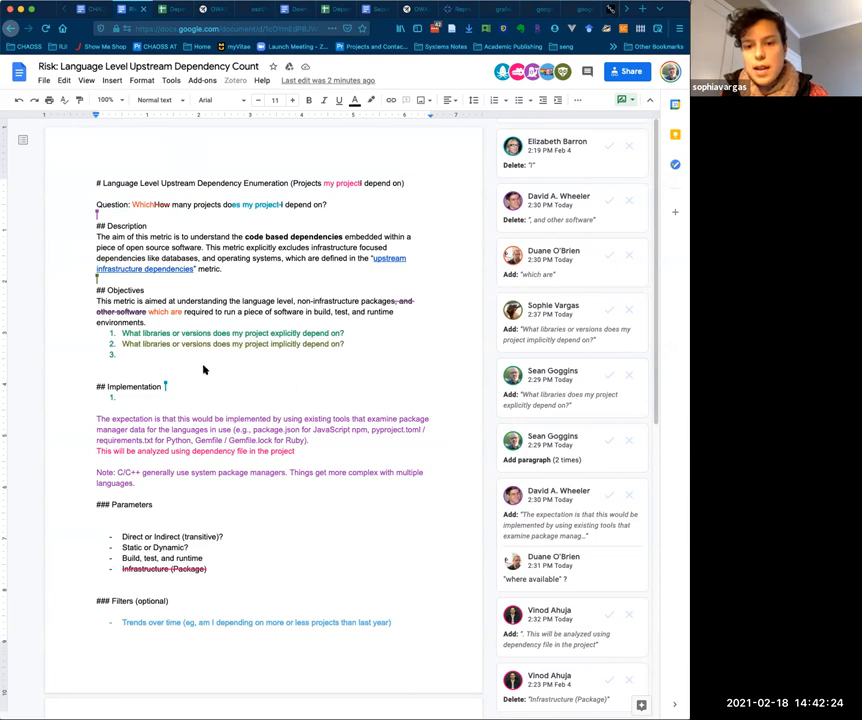
pyautogui.scroll(-3)
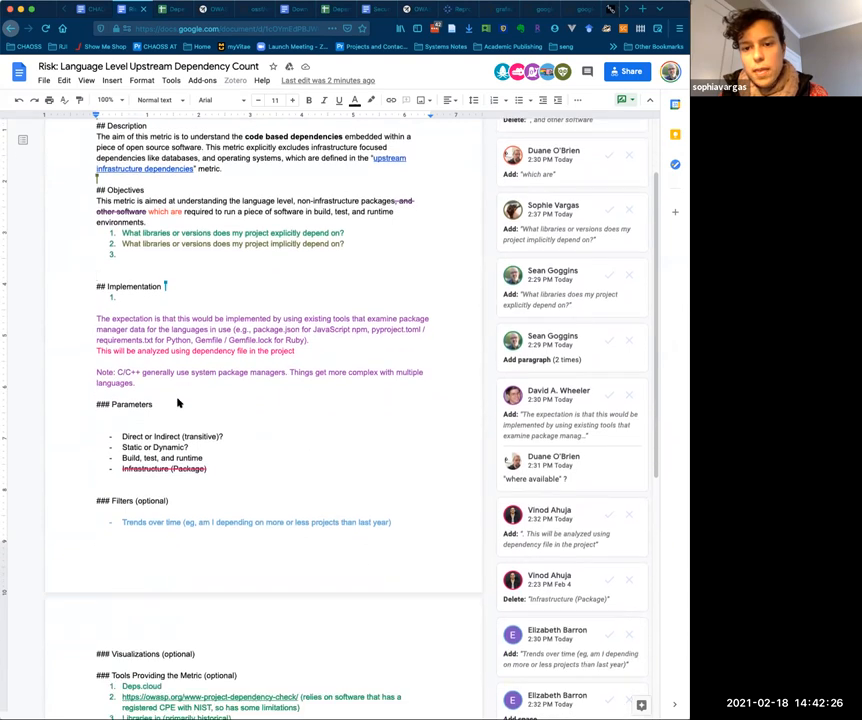
pyautogui.moveTo(207, 449)
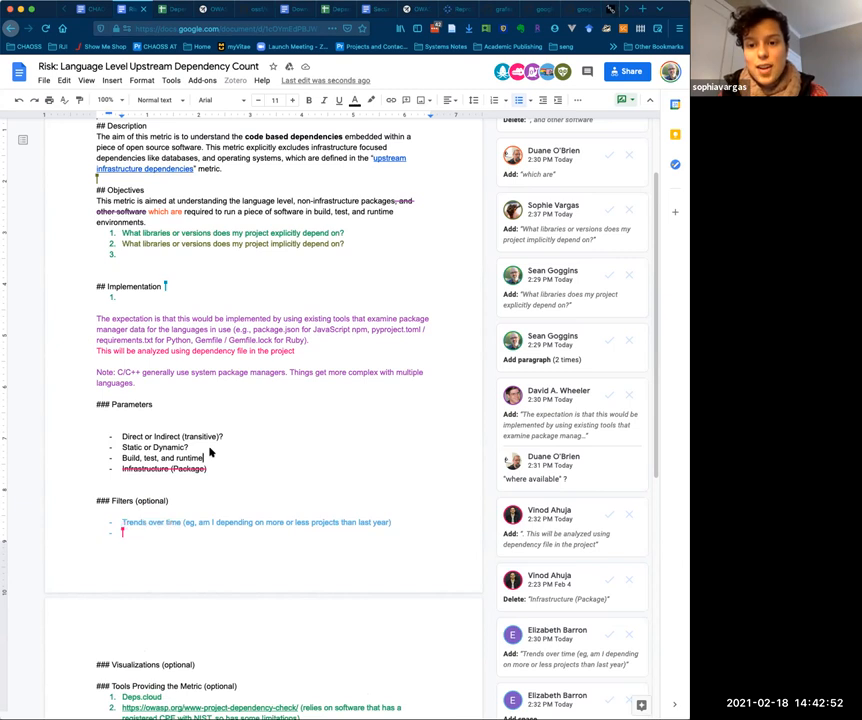
pyautogui.write('Number of version forof of each dependency')
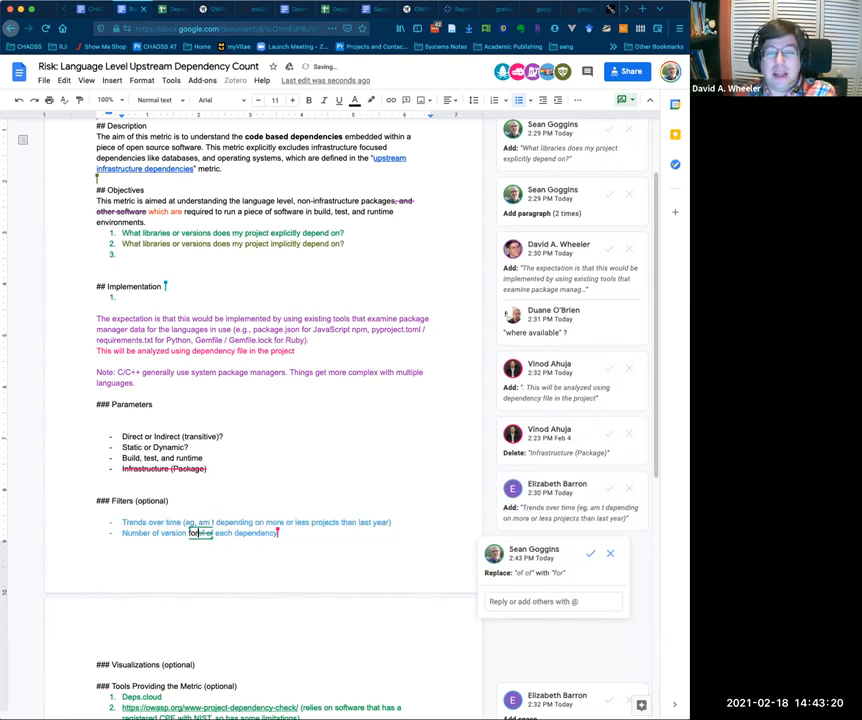
pyautogui.click(590, 553)
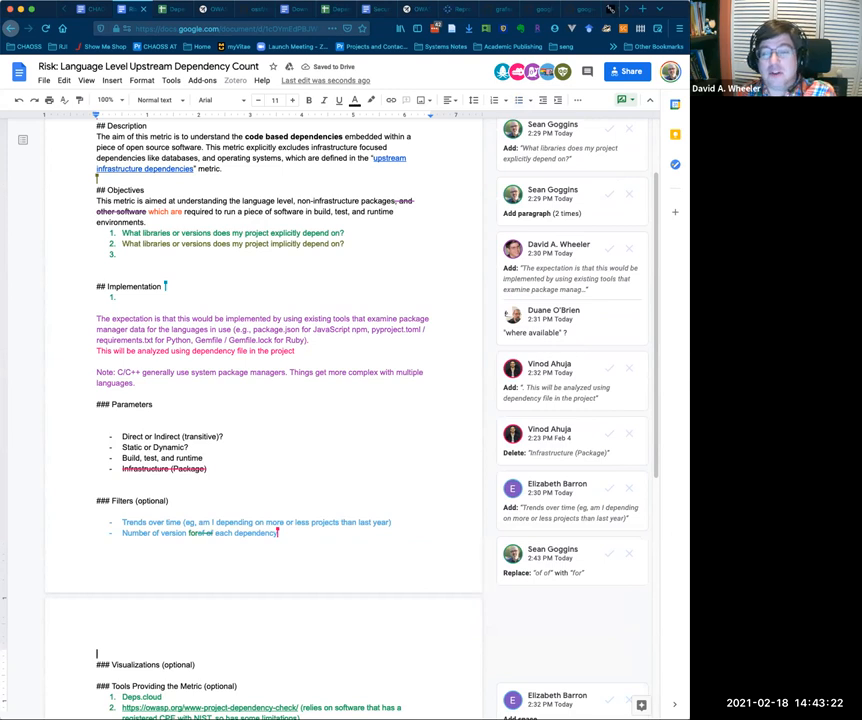
pyautogui.moveTo(237, 508)
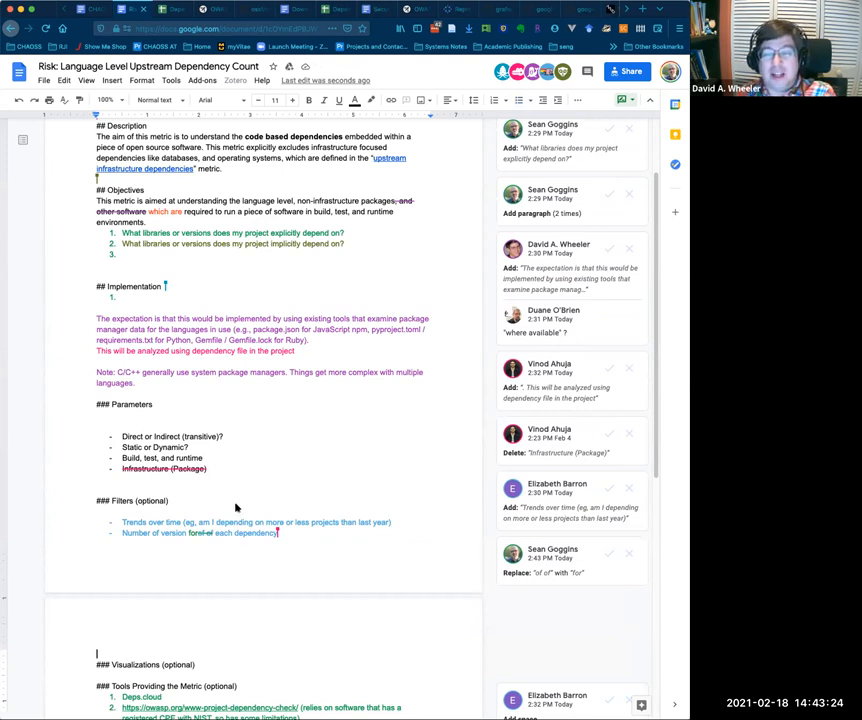
pyautogui.moveTo(247, 490)
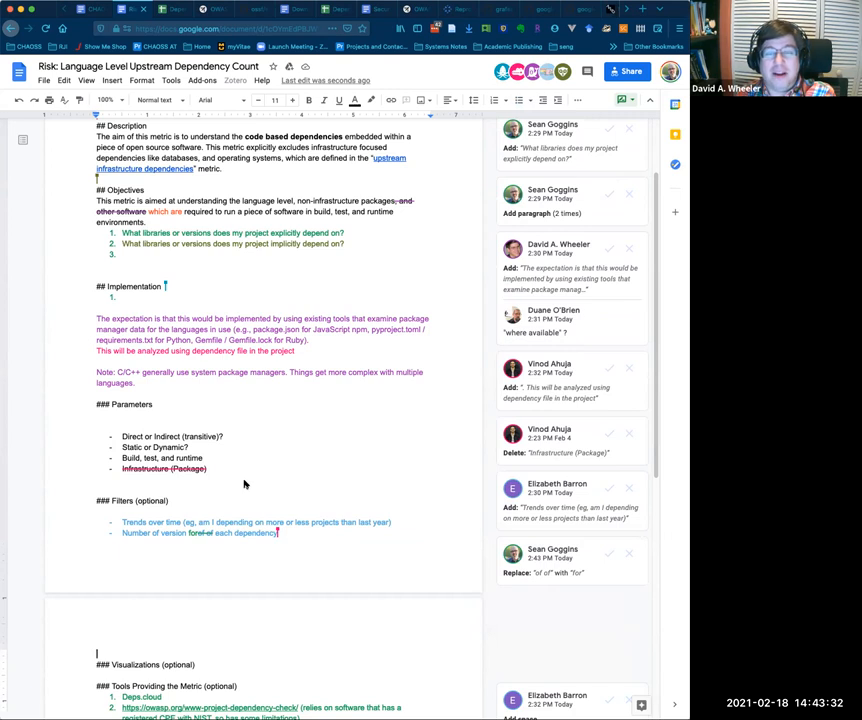
pyautogui.moveTo(240, 488)
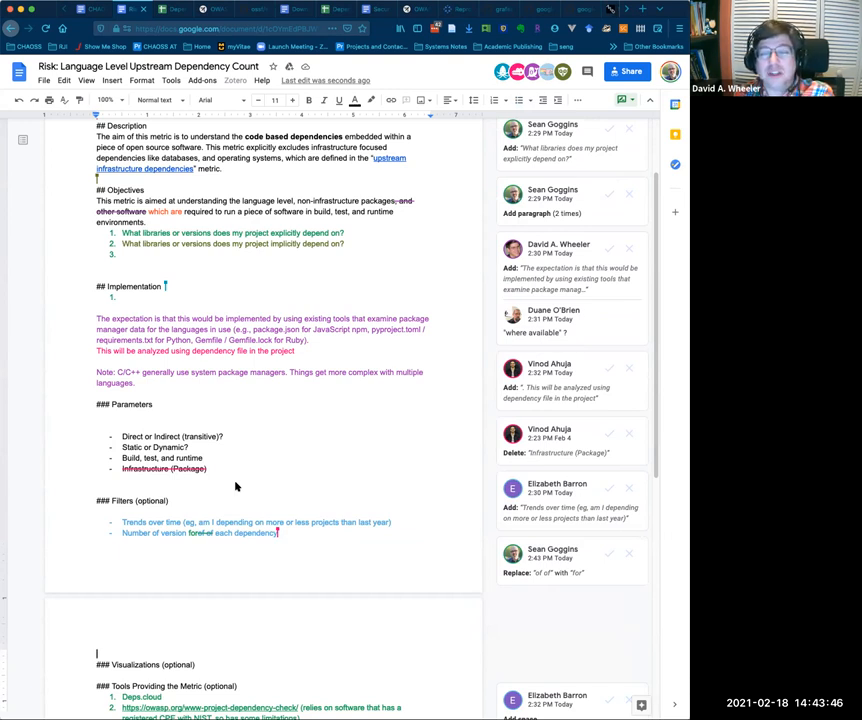
pyautogui.moveTo(175, 310)
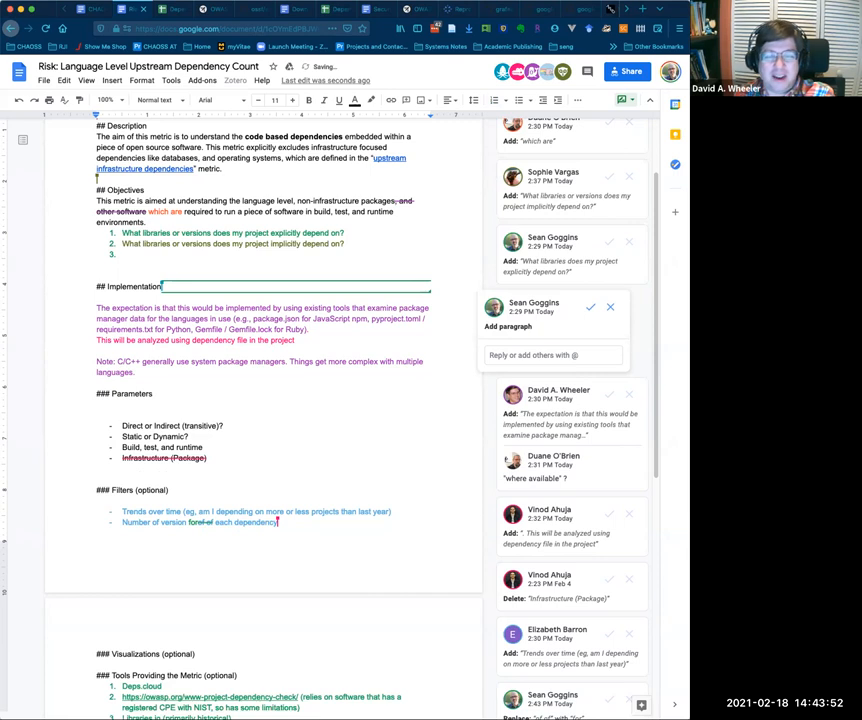
# Extend the C/C++ note with 'insofar as several language specific dependency files will need to be scanned'
pyautogui.scroll(3)
pyautogui.write(' Ergo, dependencies will be analyzed using the proe')
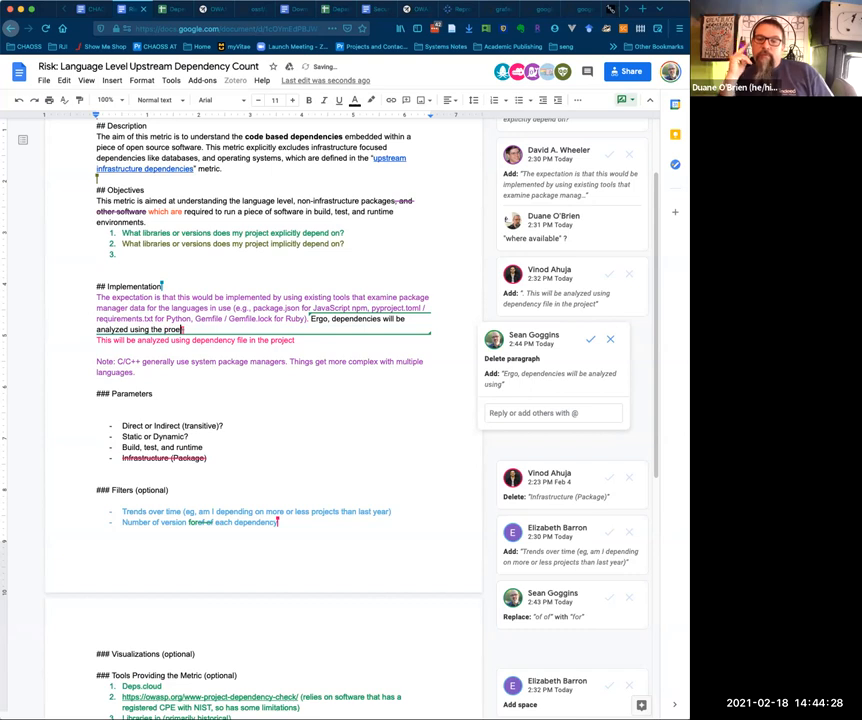
pyautogui.write("'s dependency file.")
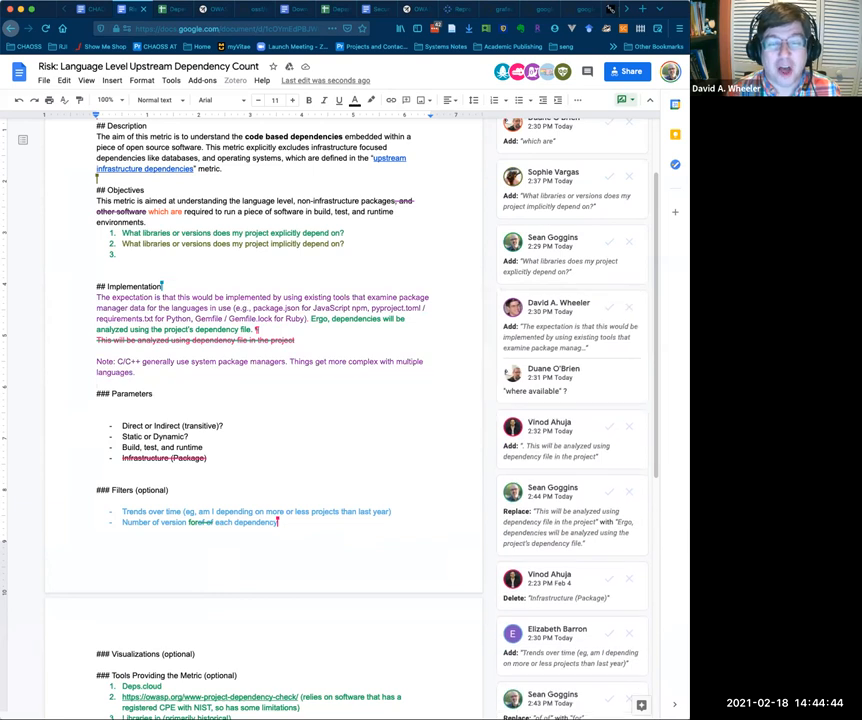
pyautogui.click(540, 302)
pyautogui.write(';')
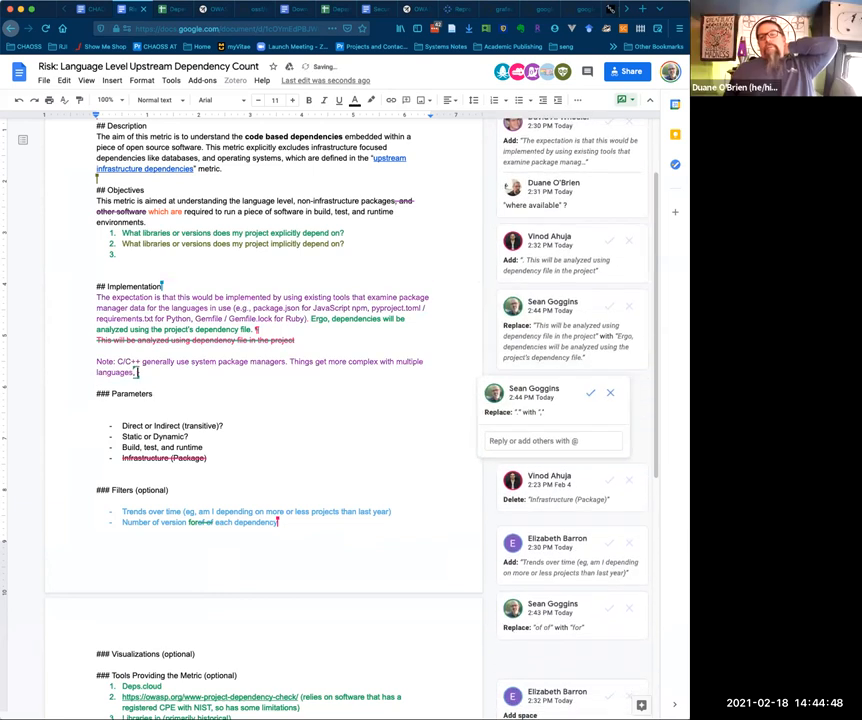
pyautogui.write('insofar as')
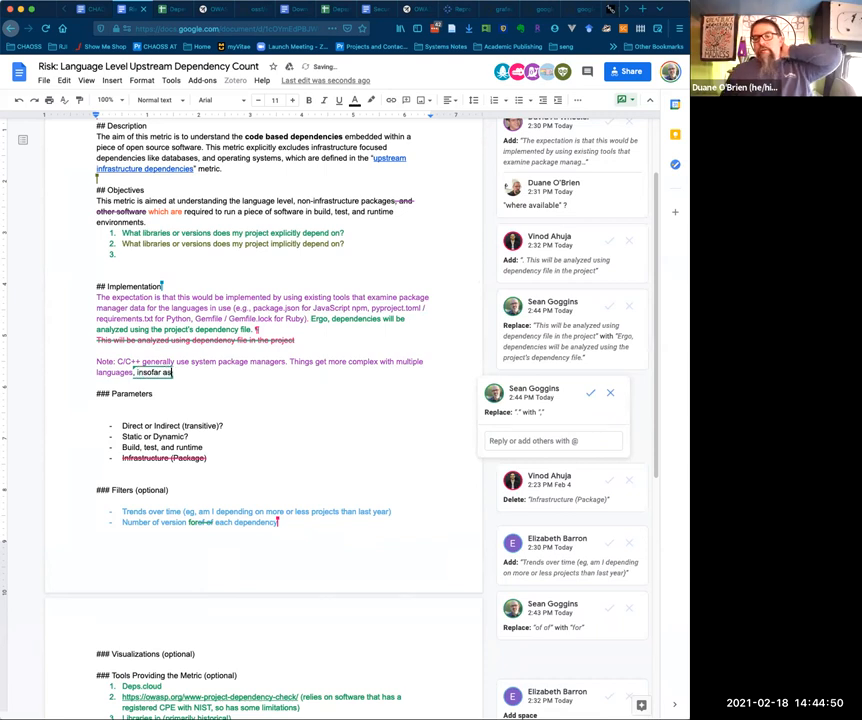
pyautogui.write('several')
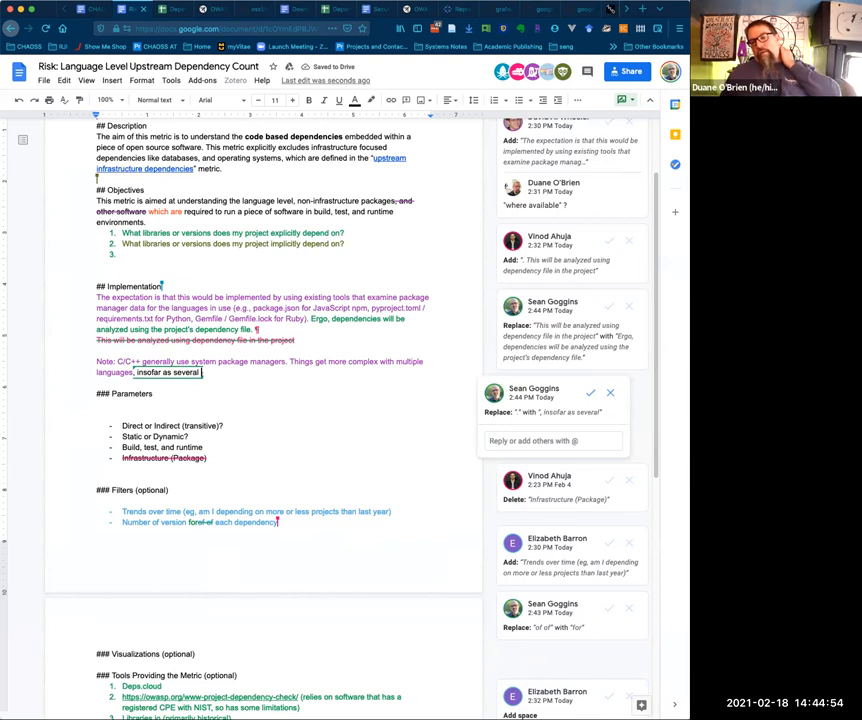
pyautogui.write('language specifi')
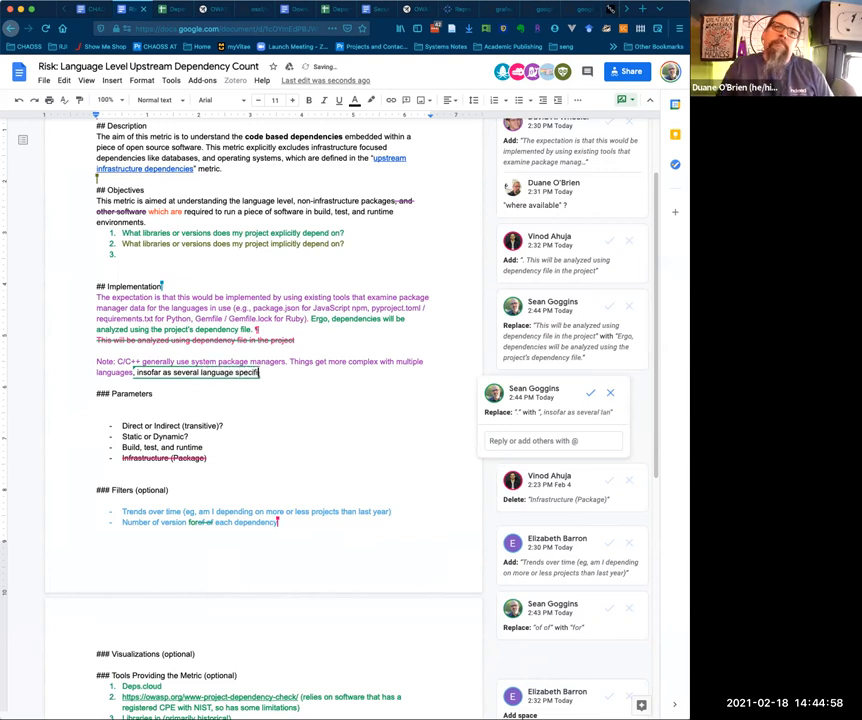
pyautogui.write('dependency')
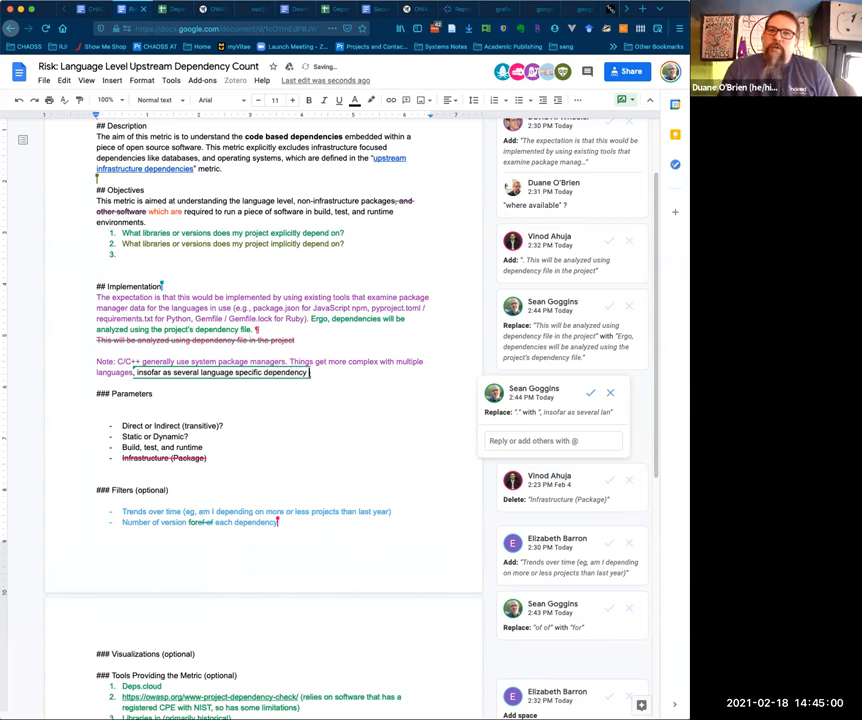
pyautogui.write('files')
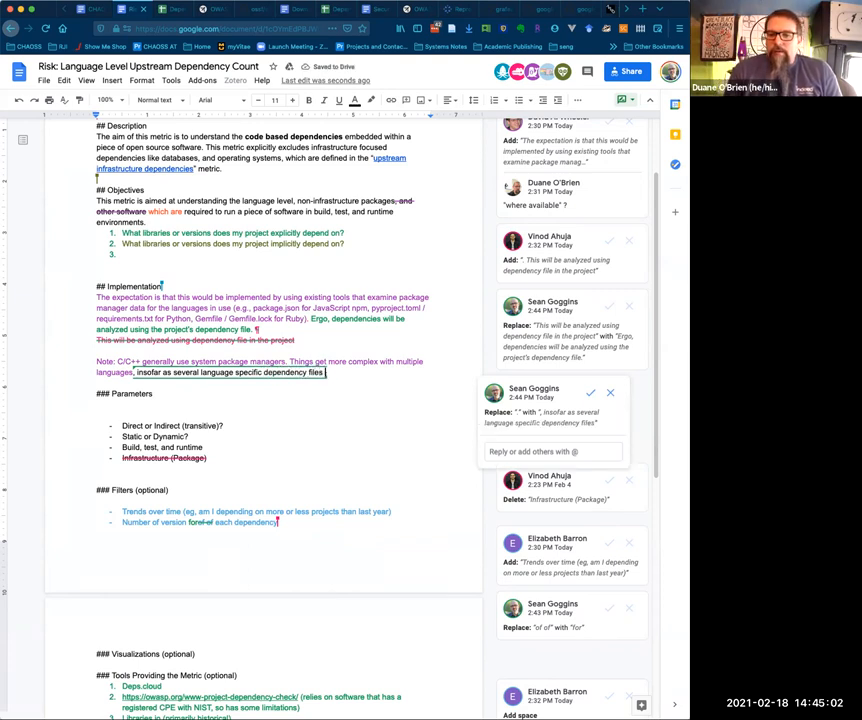
pyautogui.write('will need to be scanned')
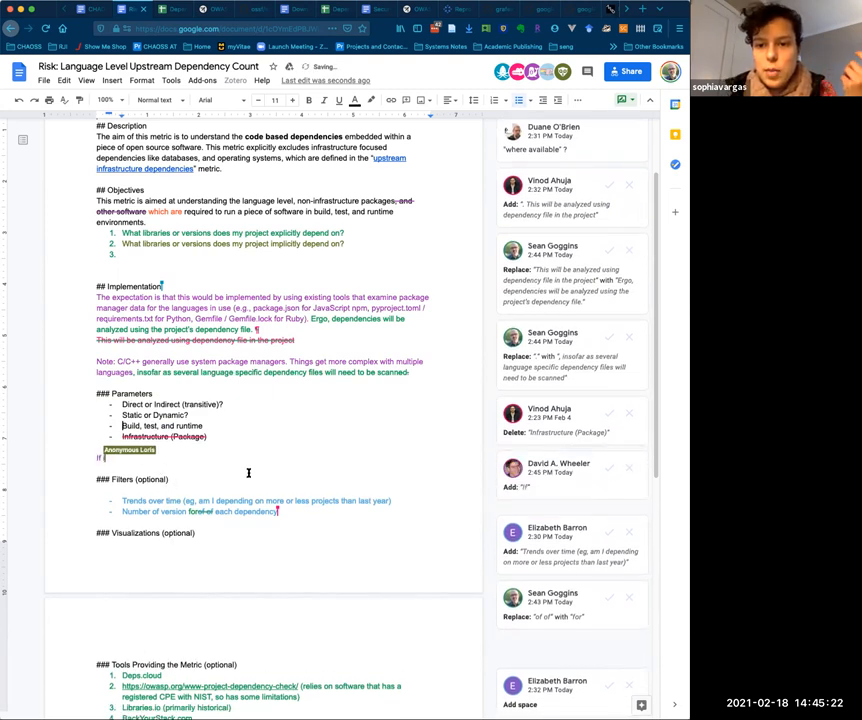
# Add under Parameters: 'If it is depended on by multiple packages, do we count it multiple times or weight it higher?'
pyautogui.write('If it is u')
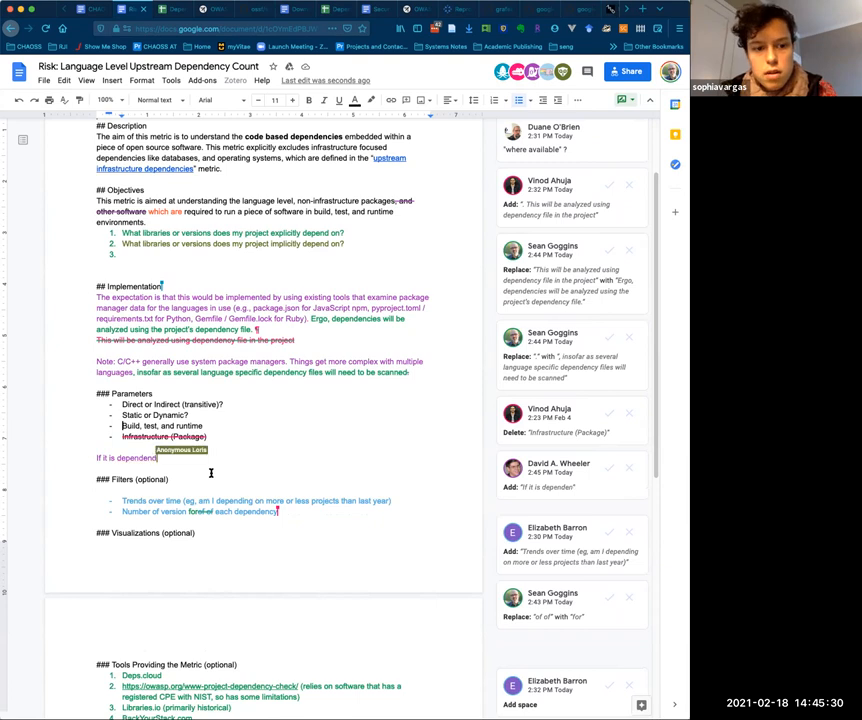
pyautogui.write('on by multiple packages')
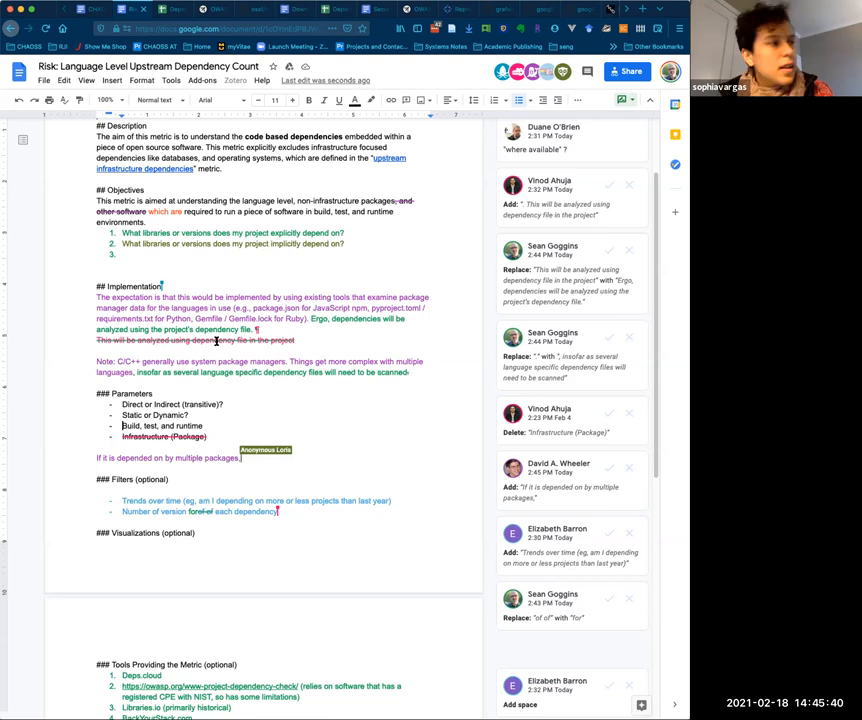
pyautogui.write(', do we count it multiple times or weight it')
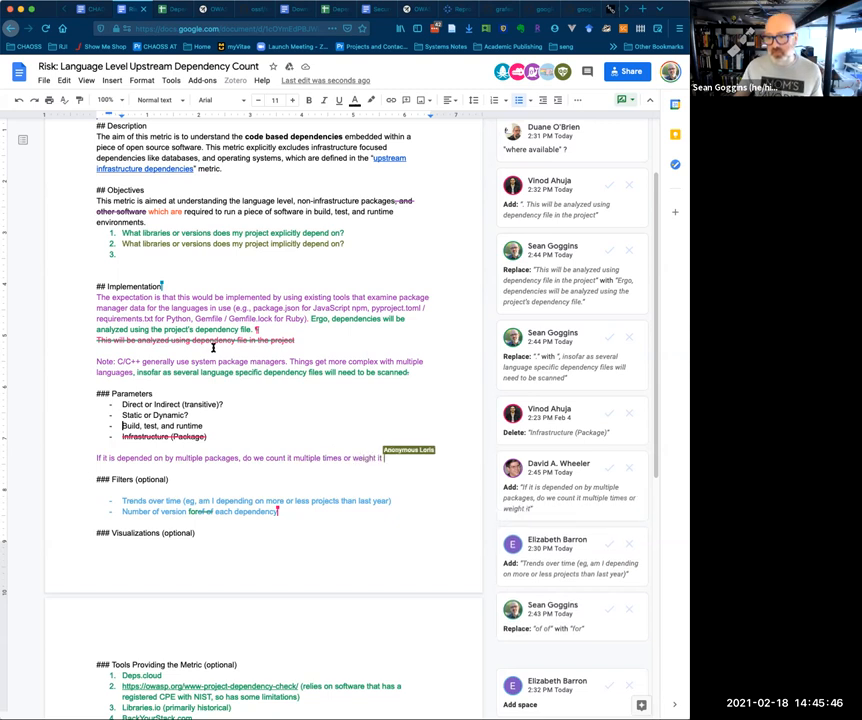
pyautogui.write('higher')
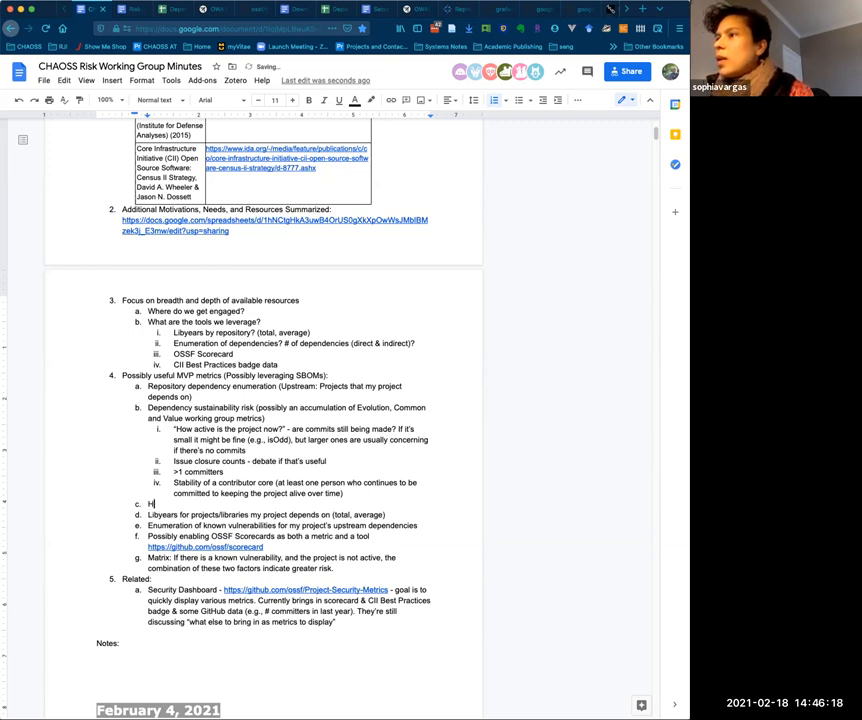
# Start typing a new 'How many…' item c in the possibly useful MVP metrics list
pyautogui.write('ow many')
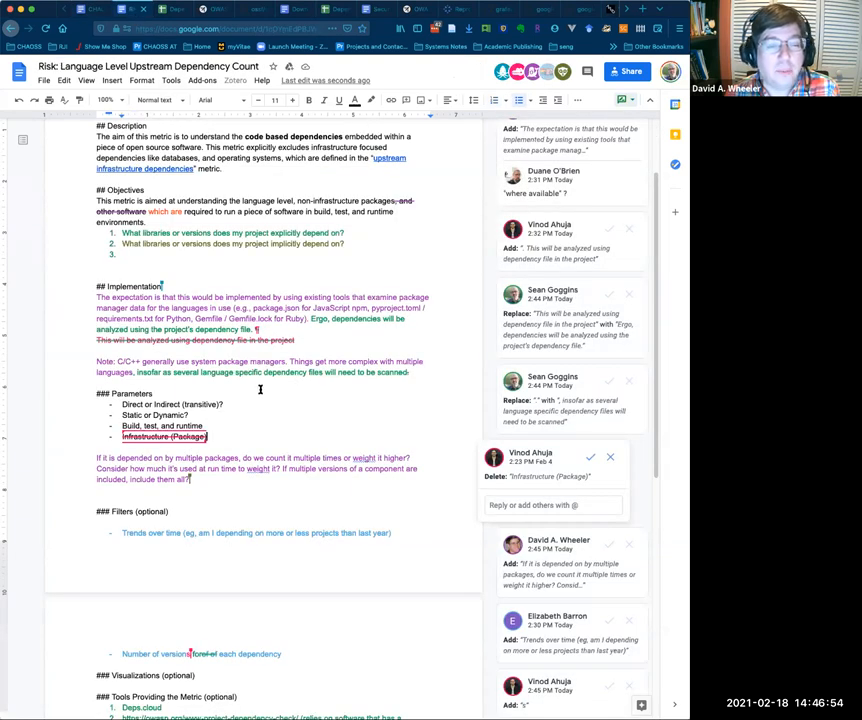
pyautogui.moveTo(253, 435)
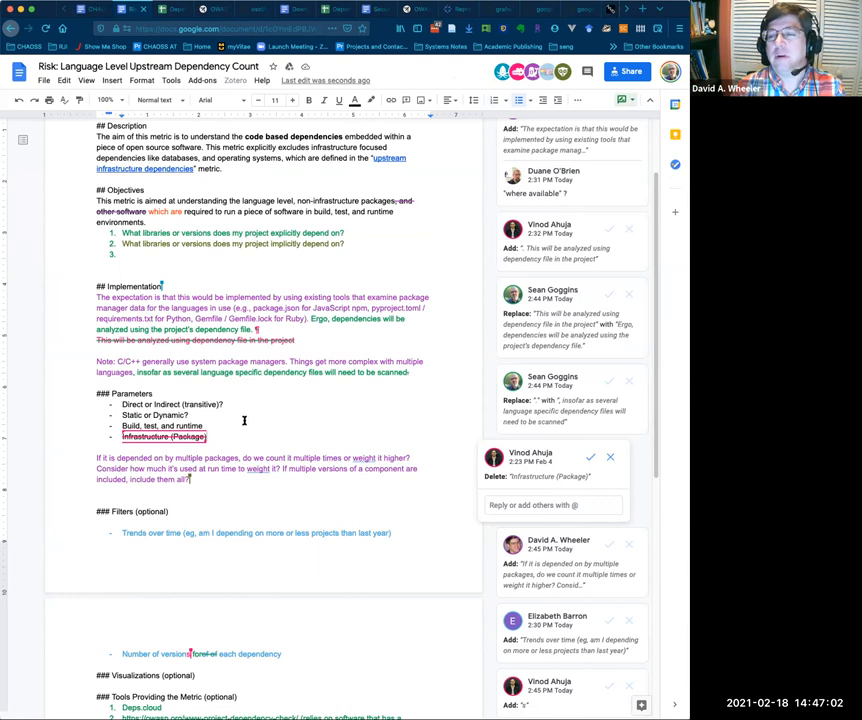
pyautogui.moveTo(289, 463)
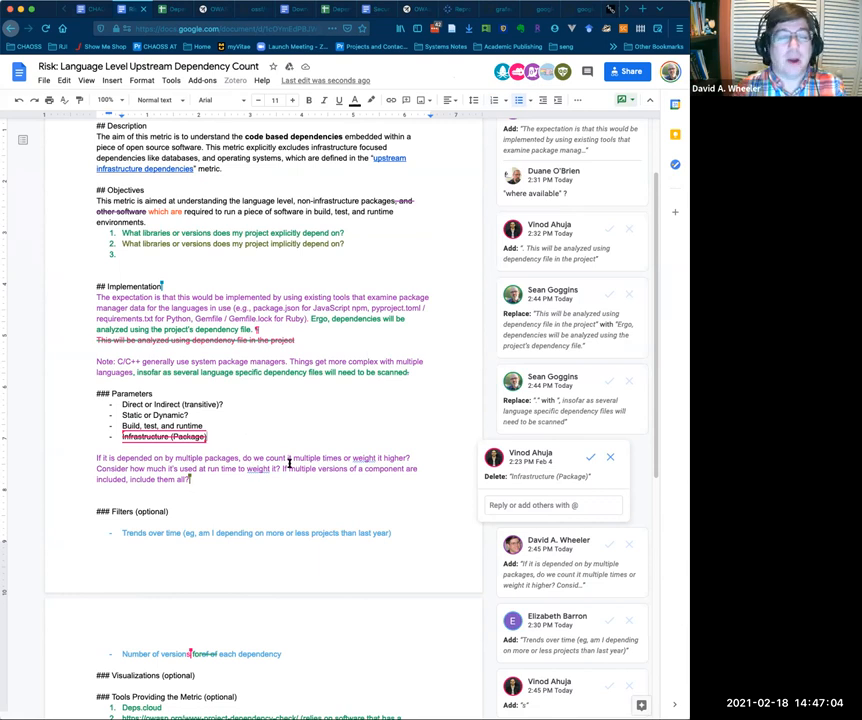